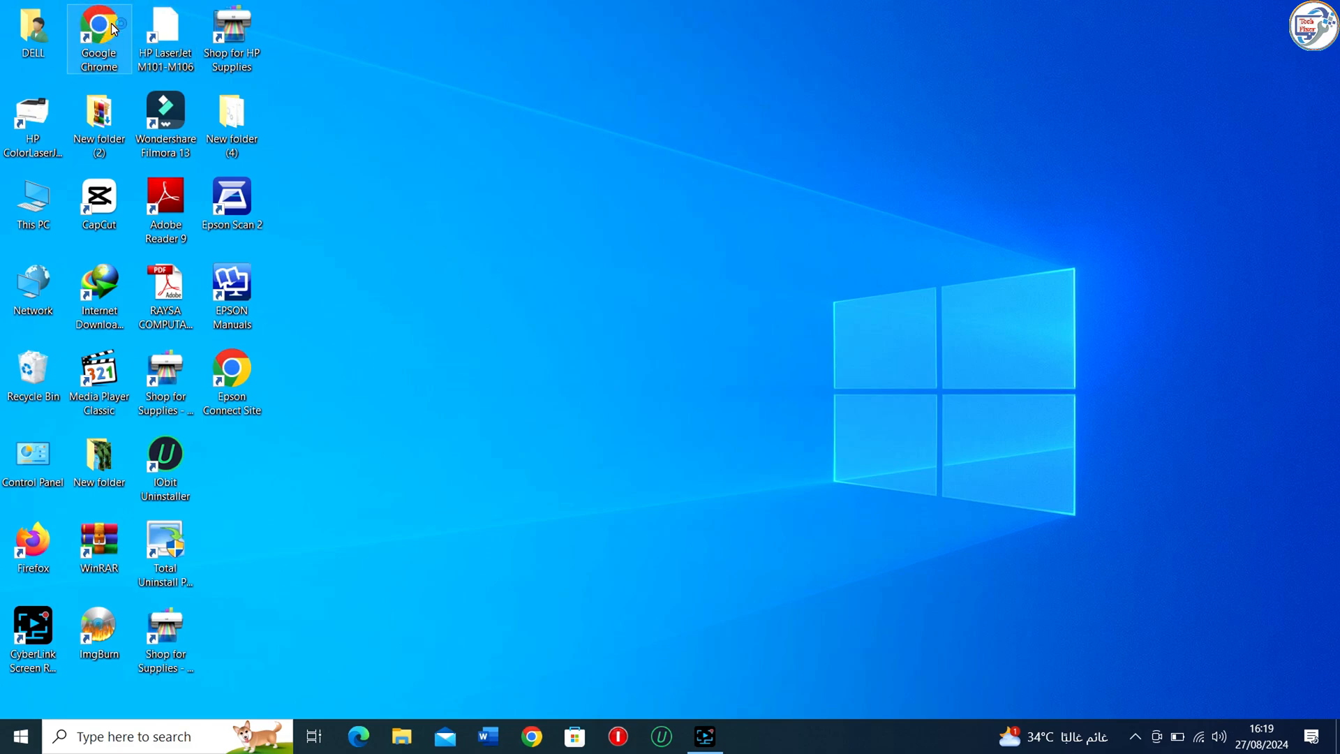
# Start Google Chrome from its desktop shortcut
pyautogui.click(98, 38)
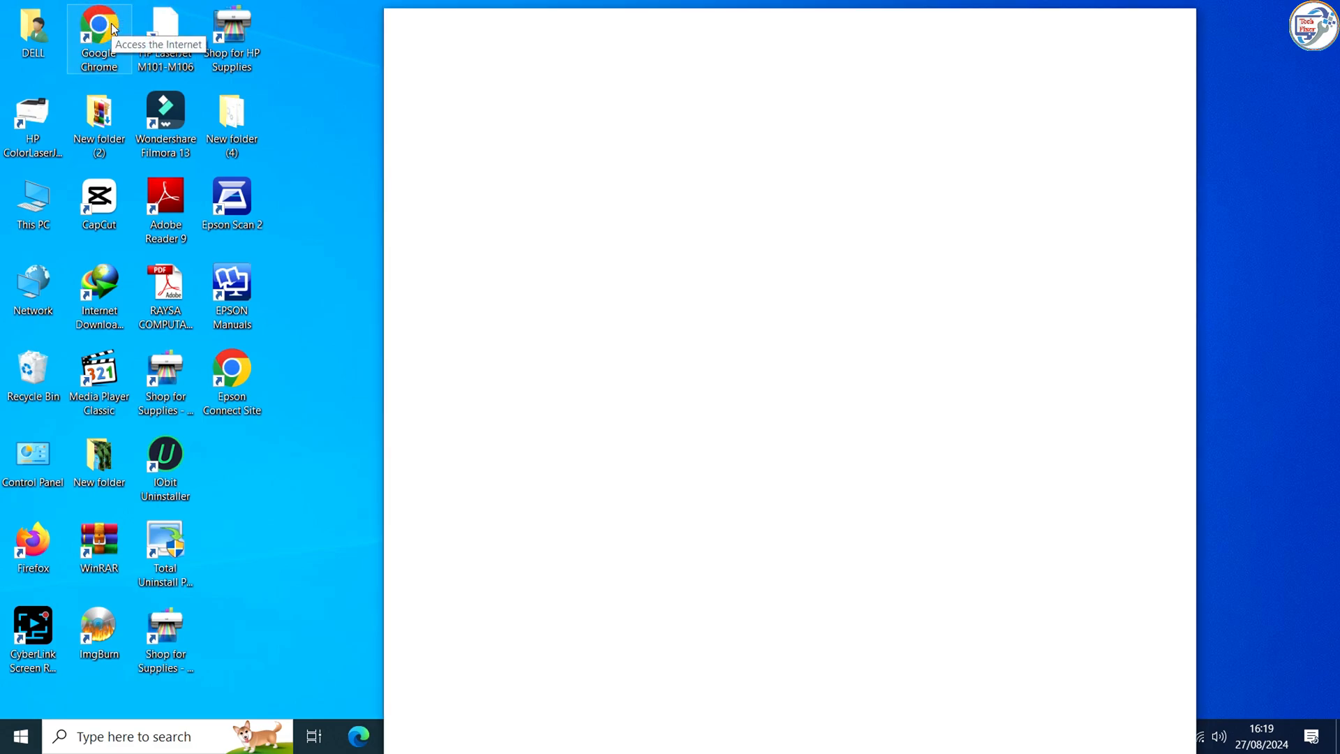
# Search 'hp officejet pro 7740 printer driver' and reach HP's support drivers page
pyautogui.doubleClick(99, 32)
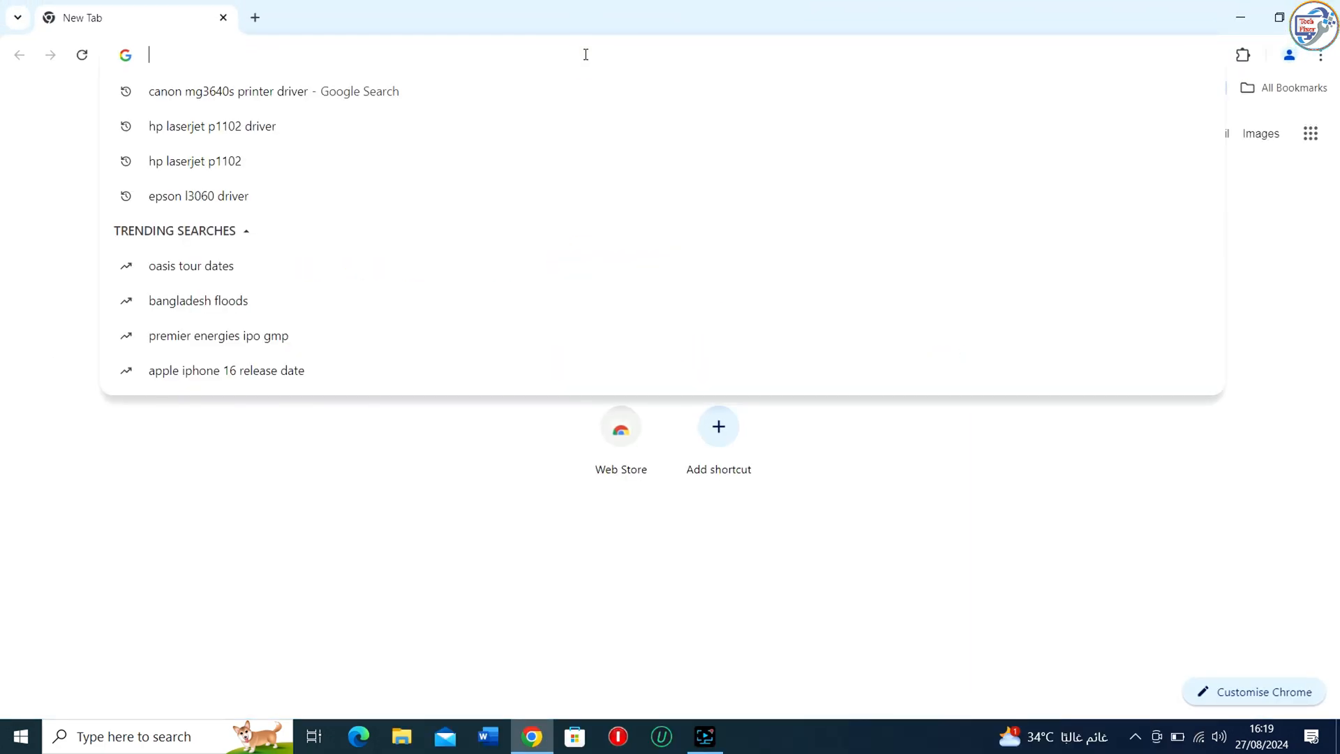
pyautogui.write('hp officejet pro 7740')
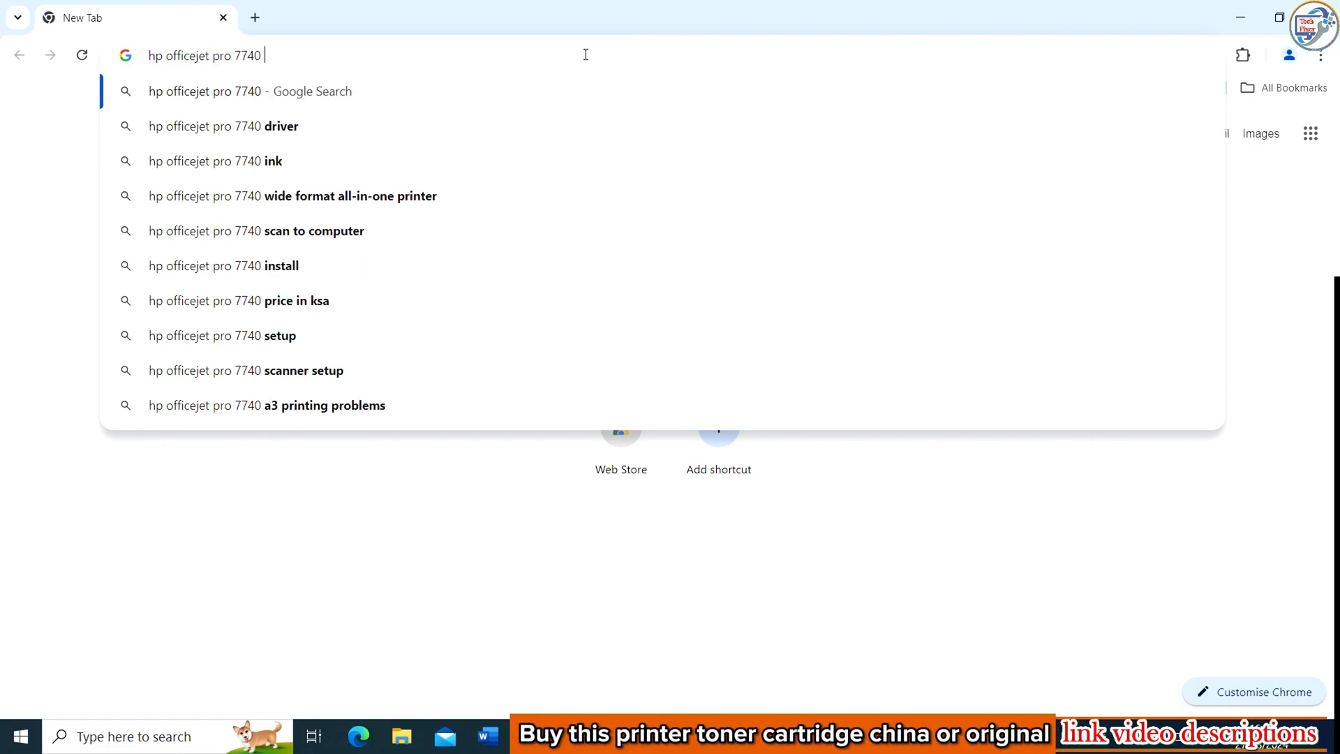
pyautogui.write('printer driver')
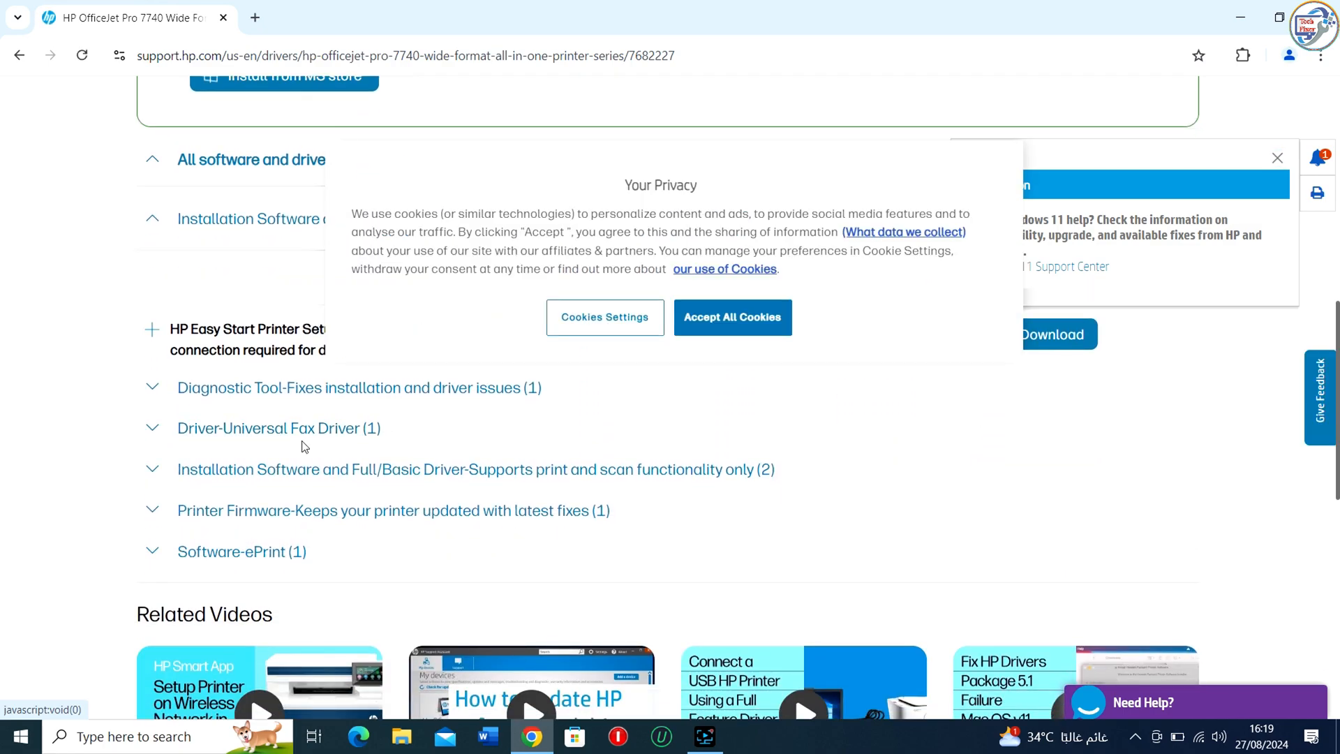
pyautogui.moveTo(771, 355)
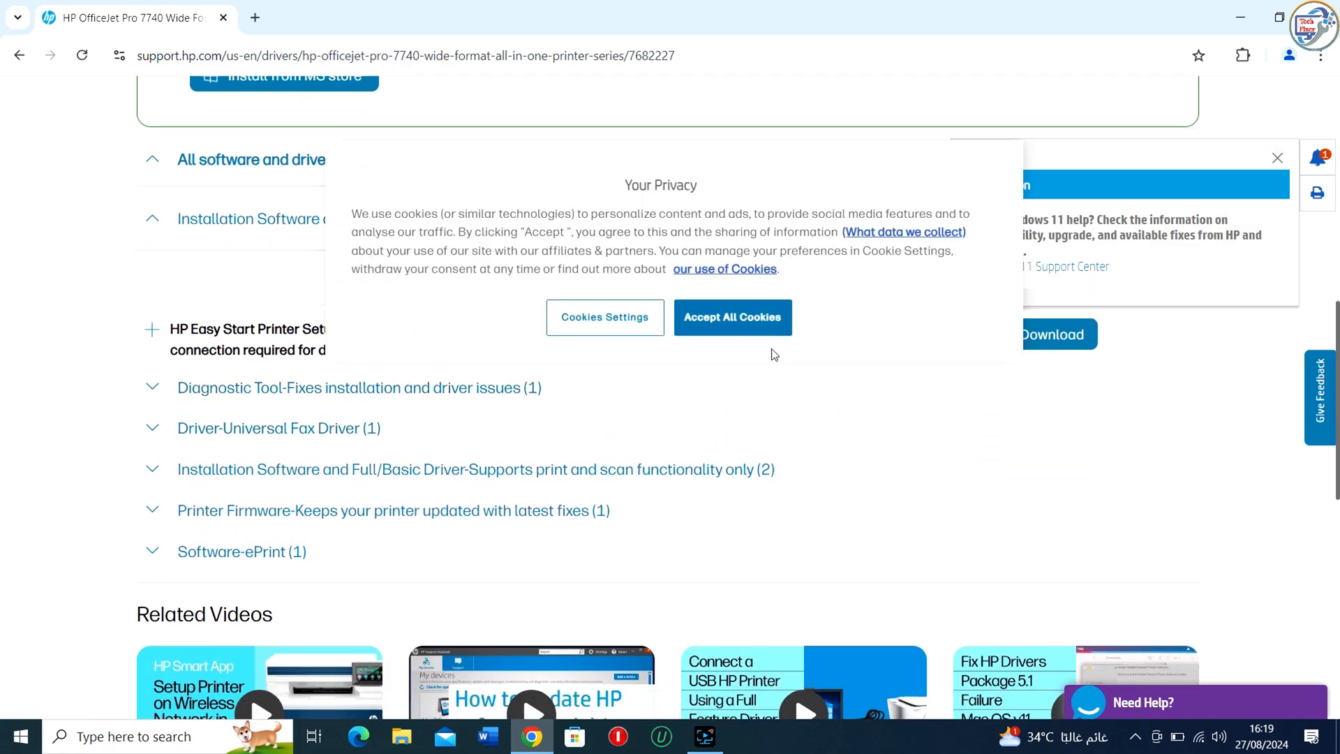
# Accept cookies and download the 116.6 MB full driver package from Installation Software
pyautogui.click(731, 317)
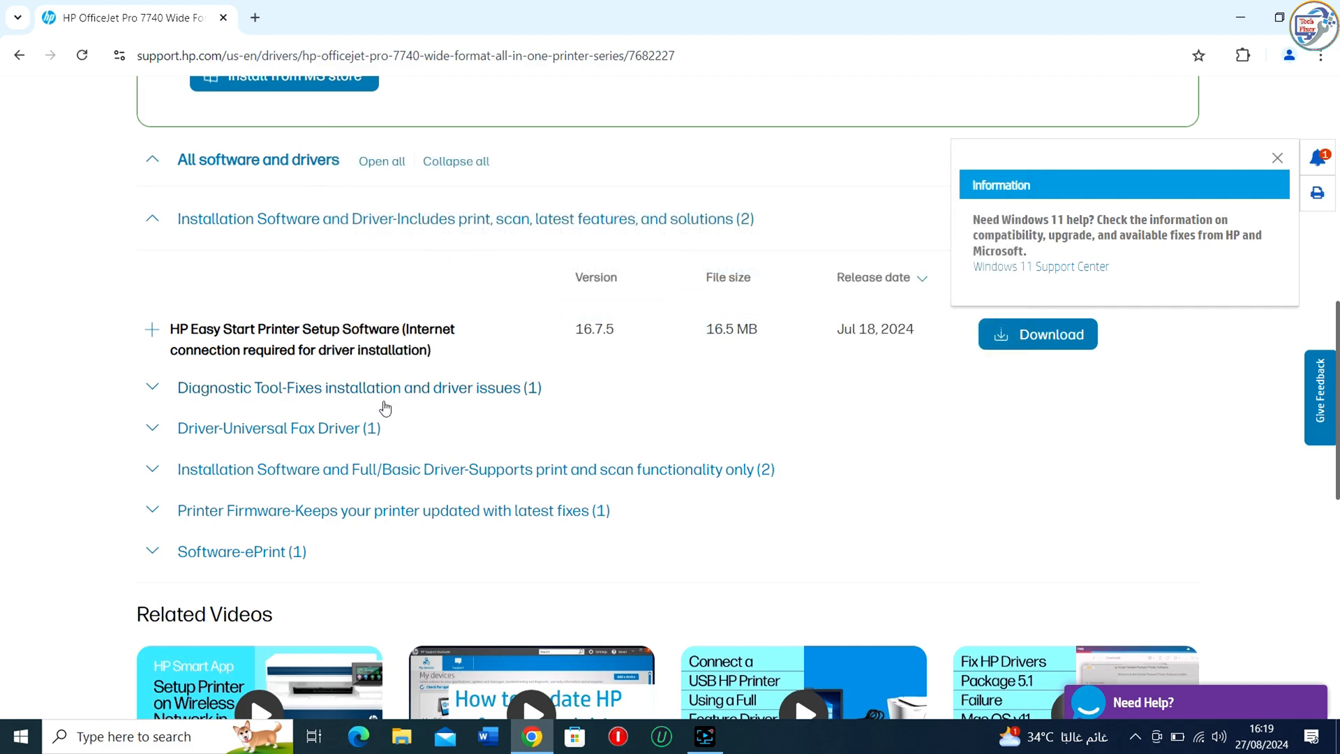
pyautogui.click(277, 428)
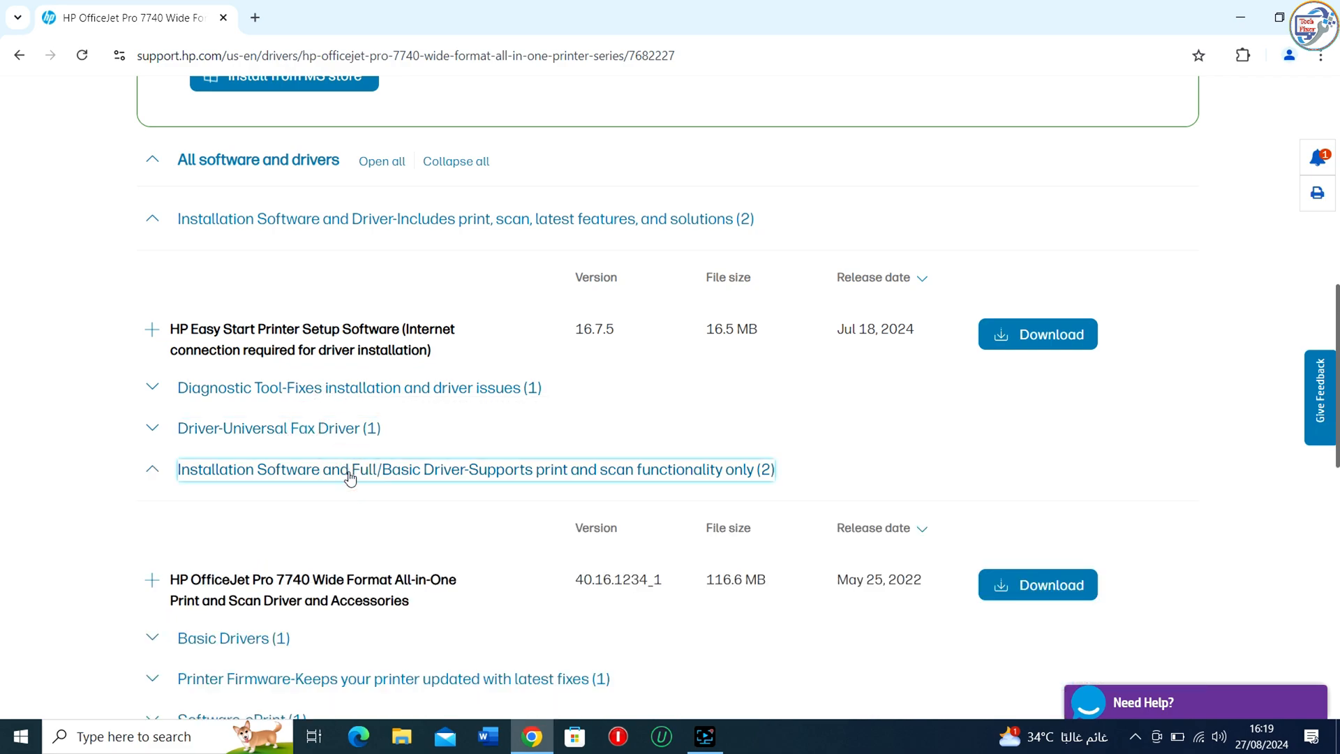
pyautogui.moveTo(256, 627)
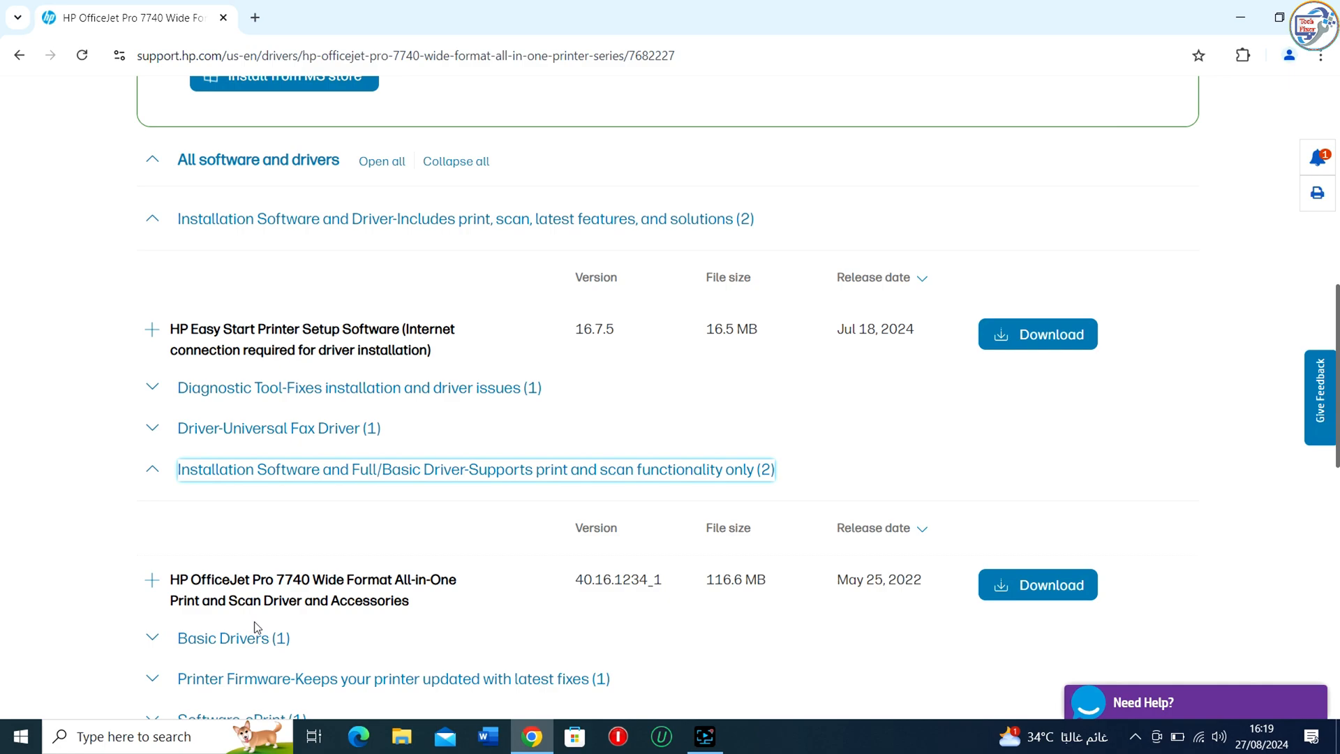
pyautogui.moveTo(479, 532)
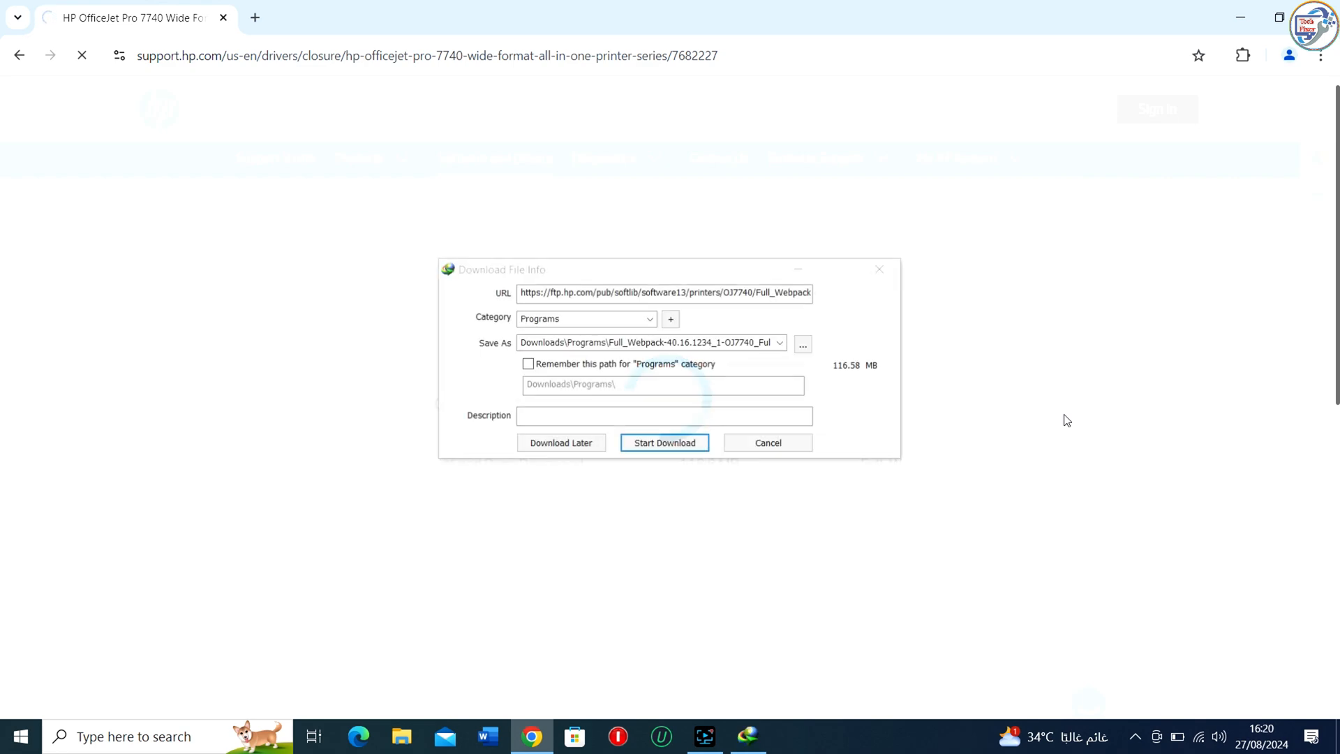
pyautogui.click(664, 442)
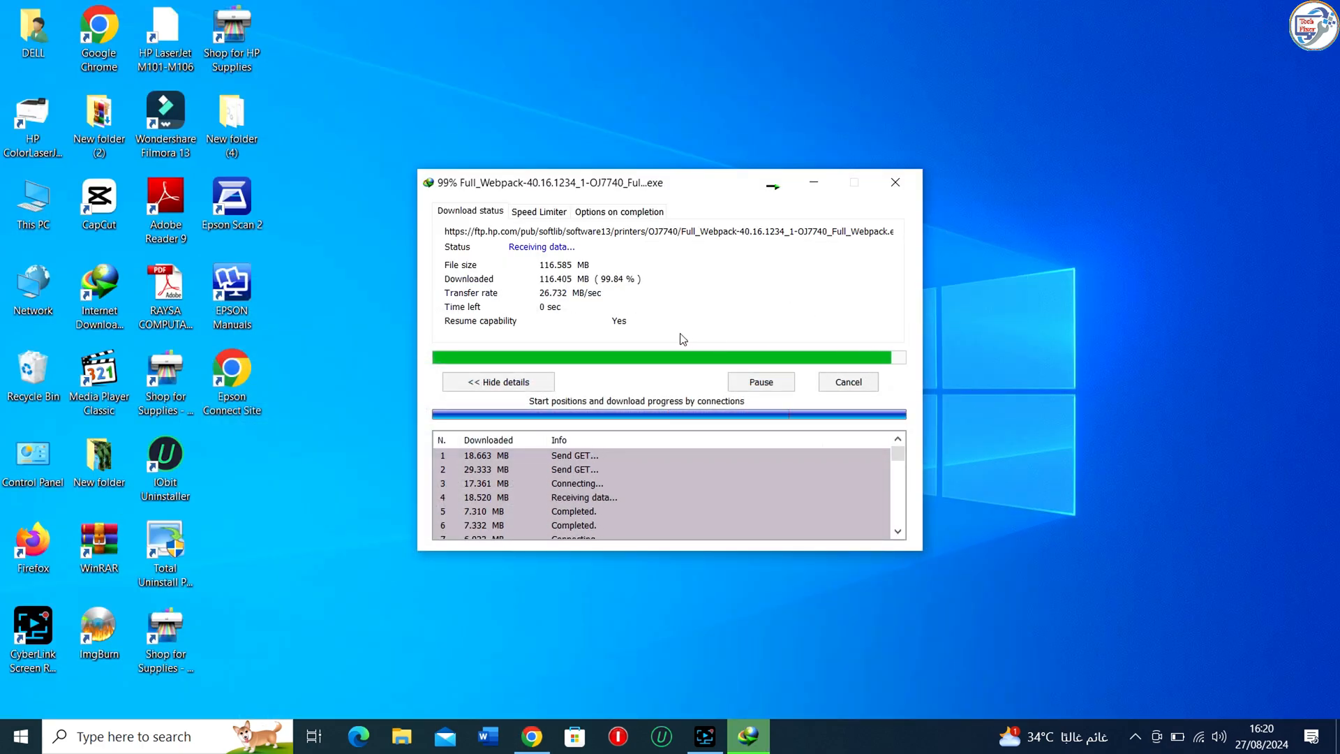
pyautogui.click(895, 182)
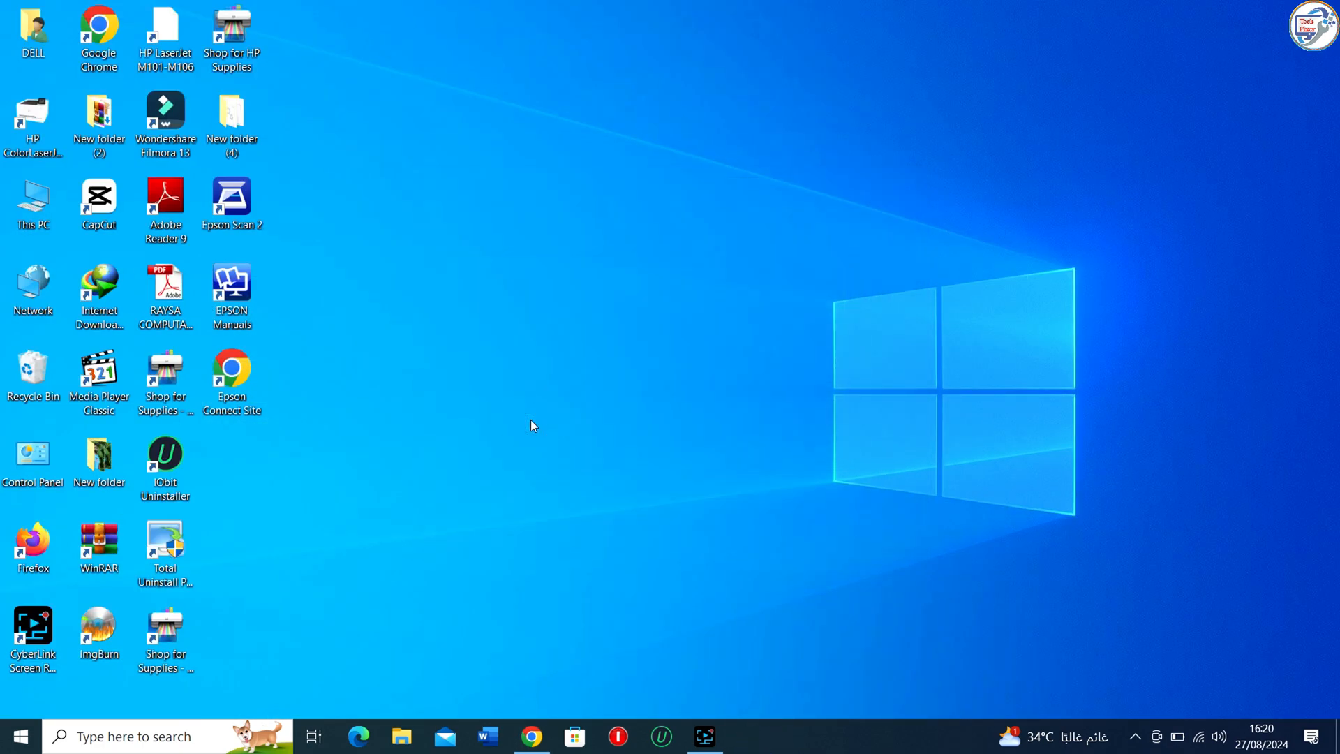
pyautogui.moveTo(546, 425)
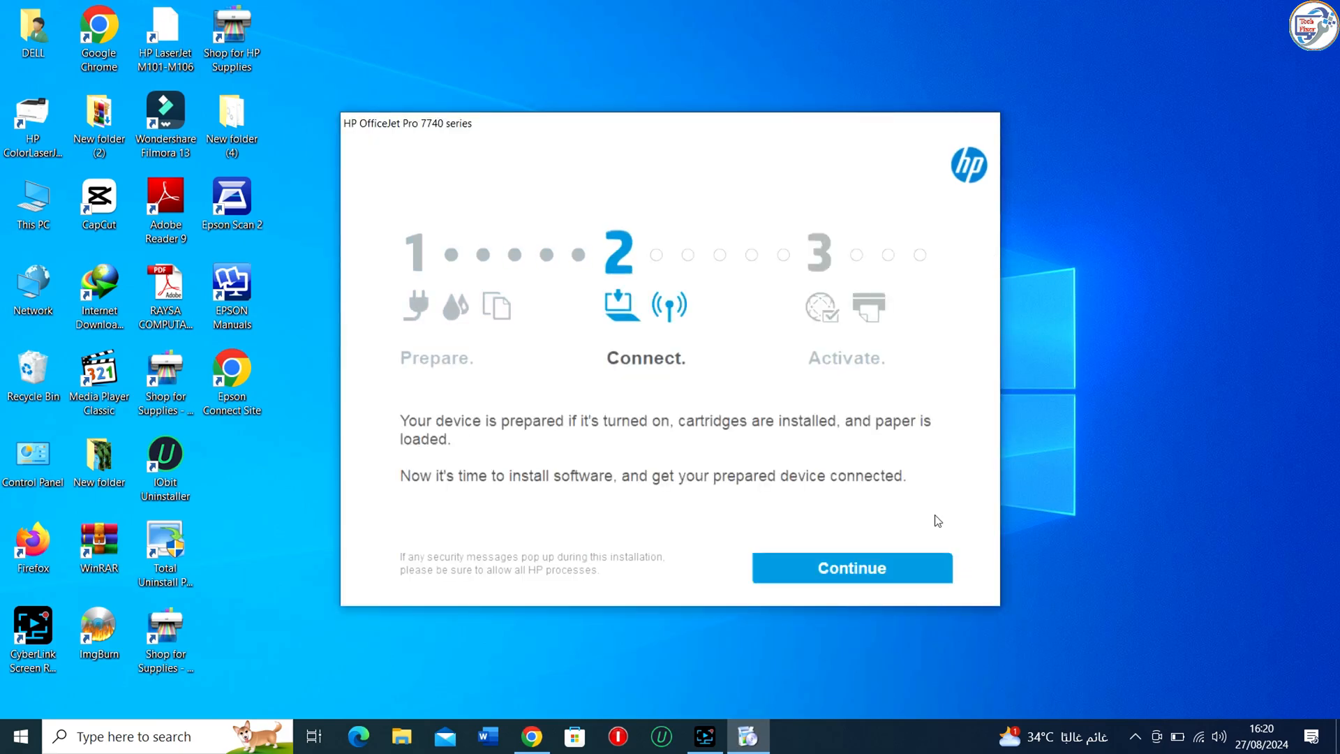
# Keep the recommended software and accept the installation agreements
pyautogui.click(849, 568)
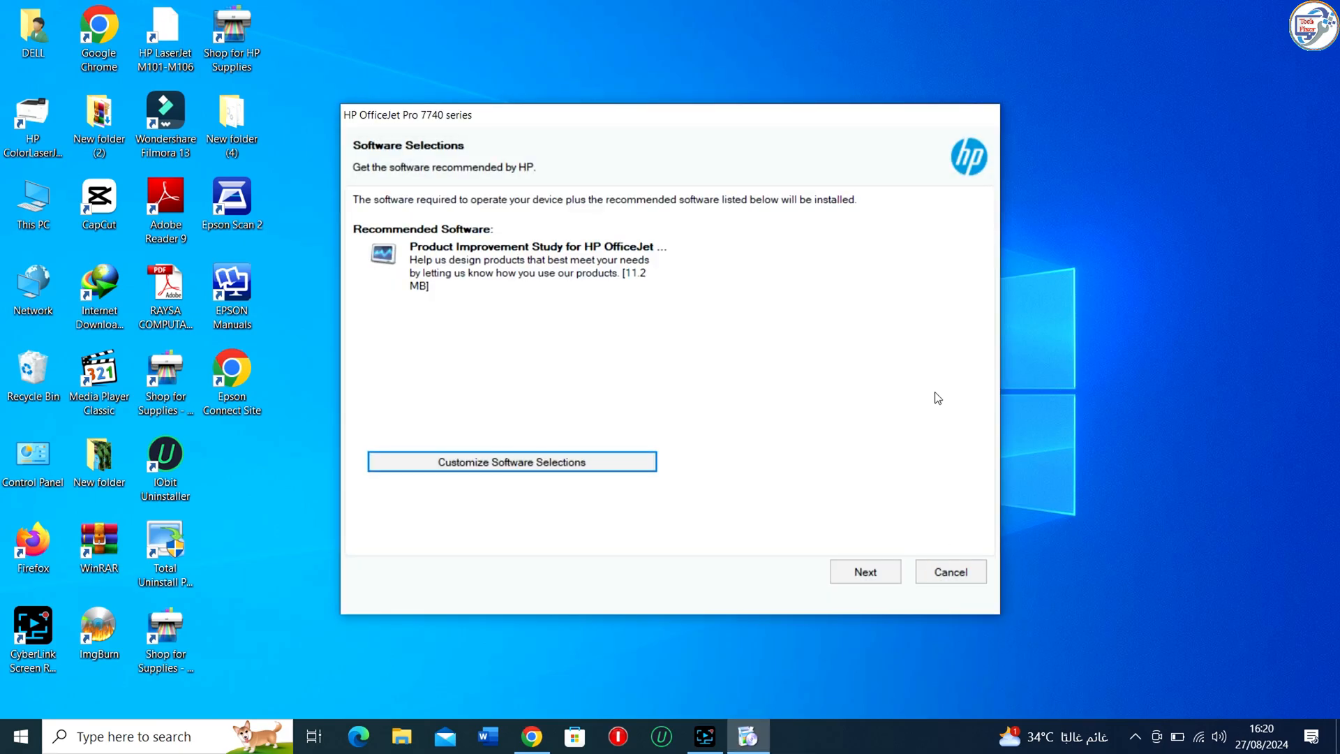
pyautogui.click(864, 570)
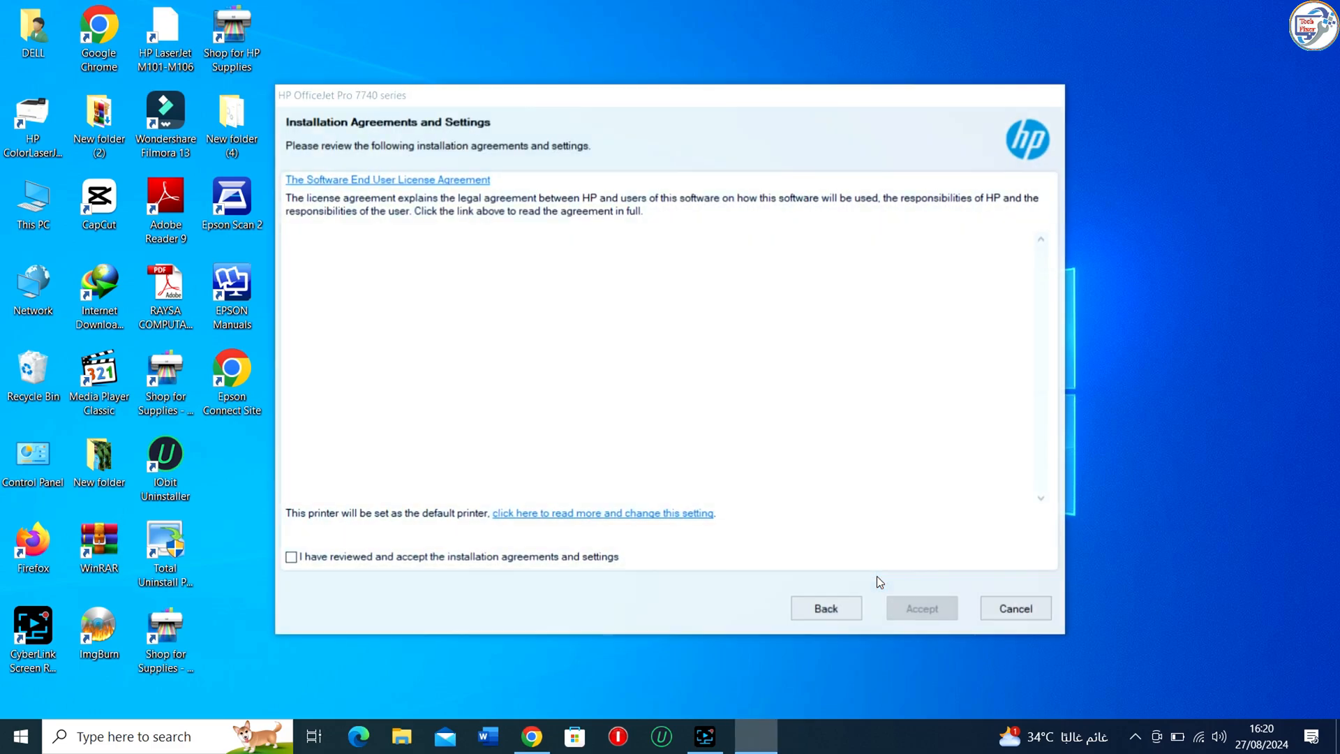
pyautogui.click(386, 179)
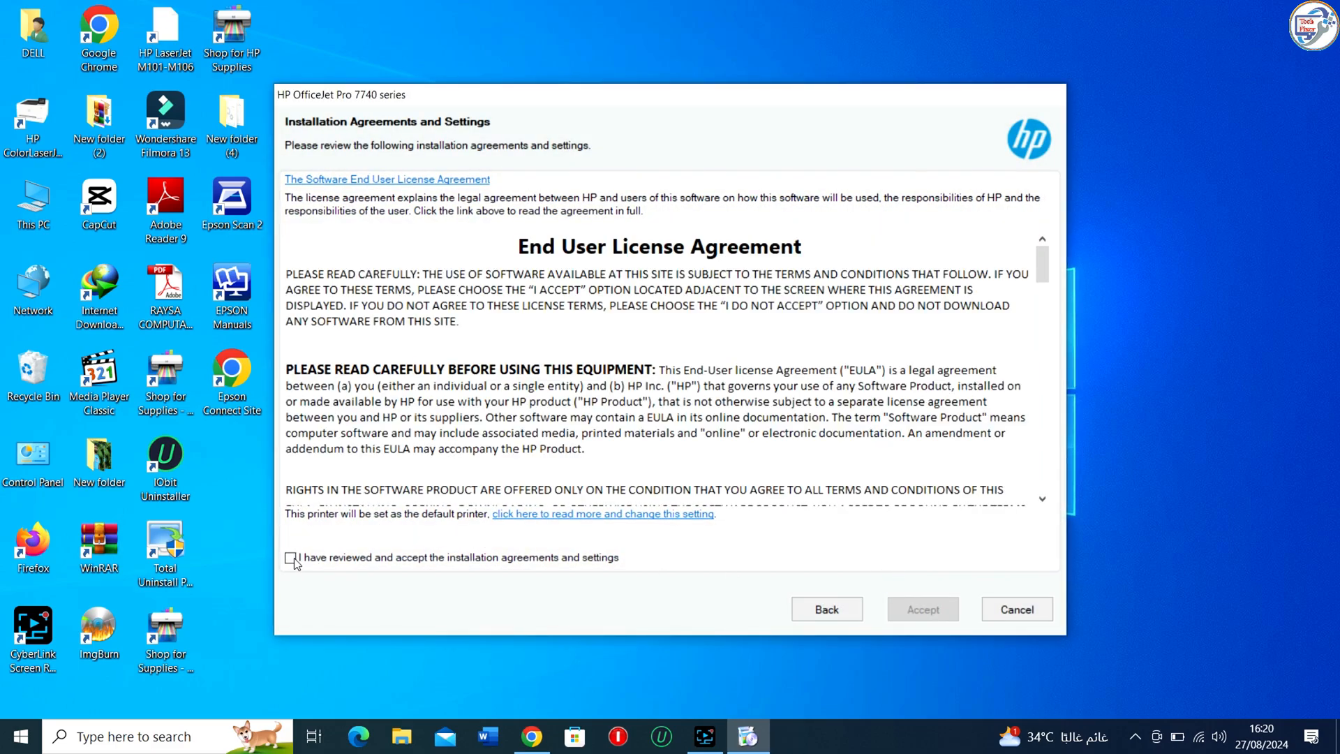
pyautogui.click(922, 609)
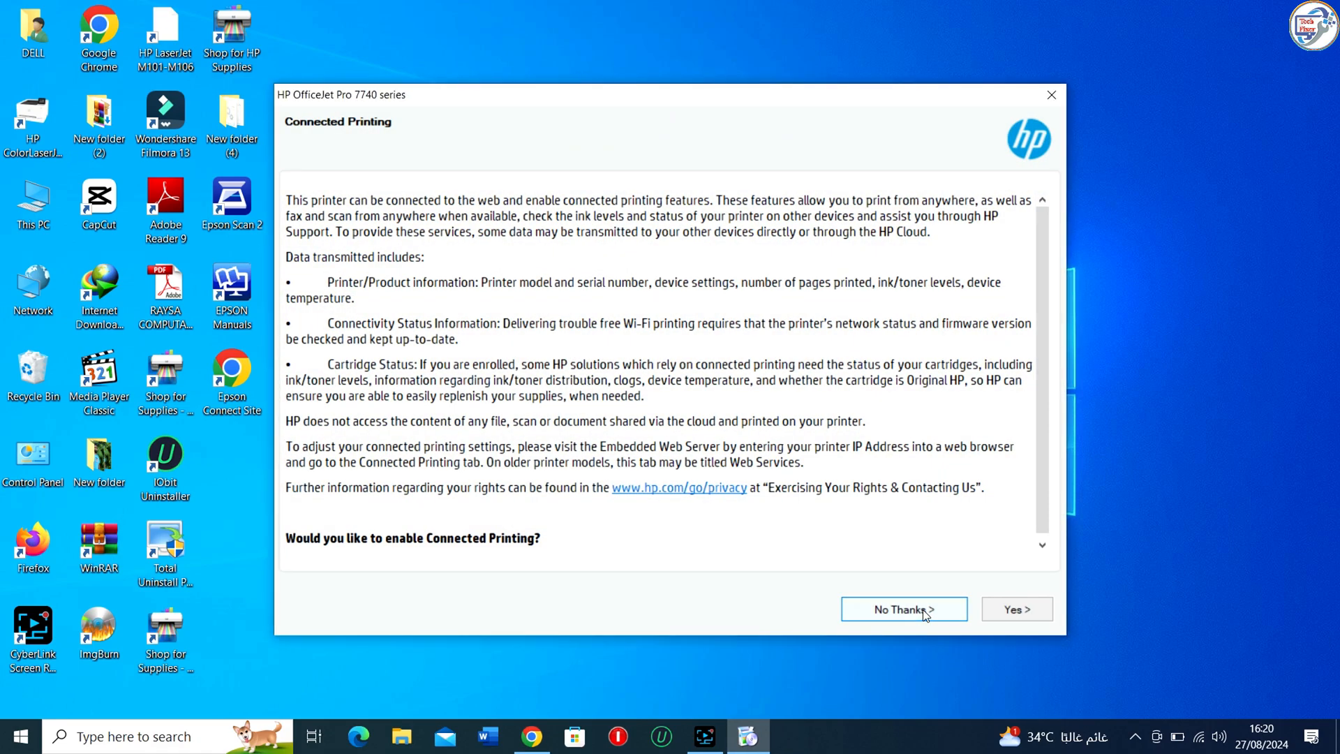
# Decline Connected Printing, set firmware updates to Notify, and answer printer analytics
pyautogui.click(902, 609)
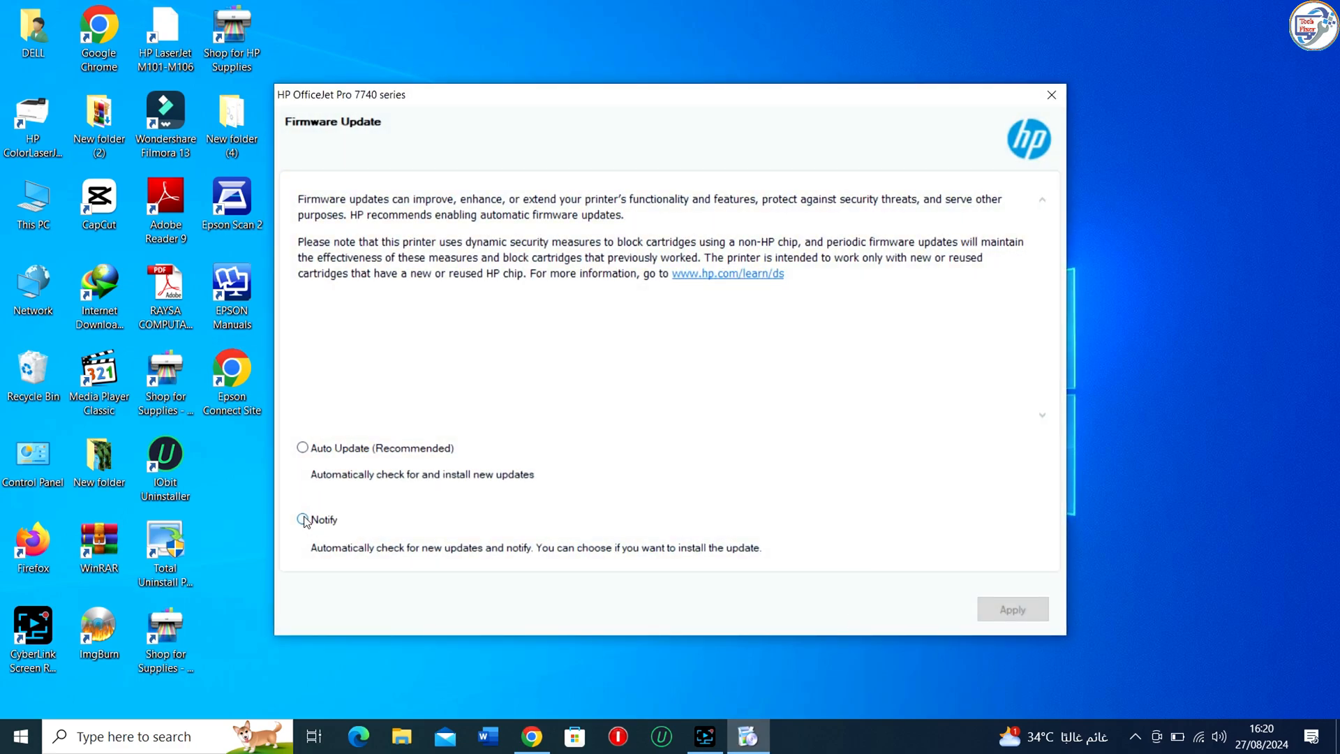
pyautogui.click(1012, 609)
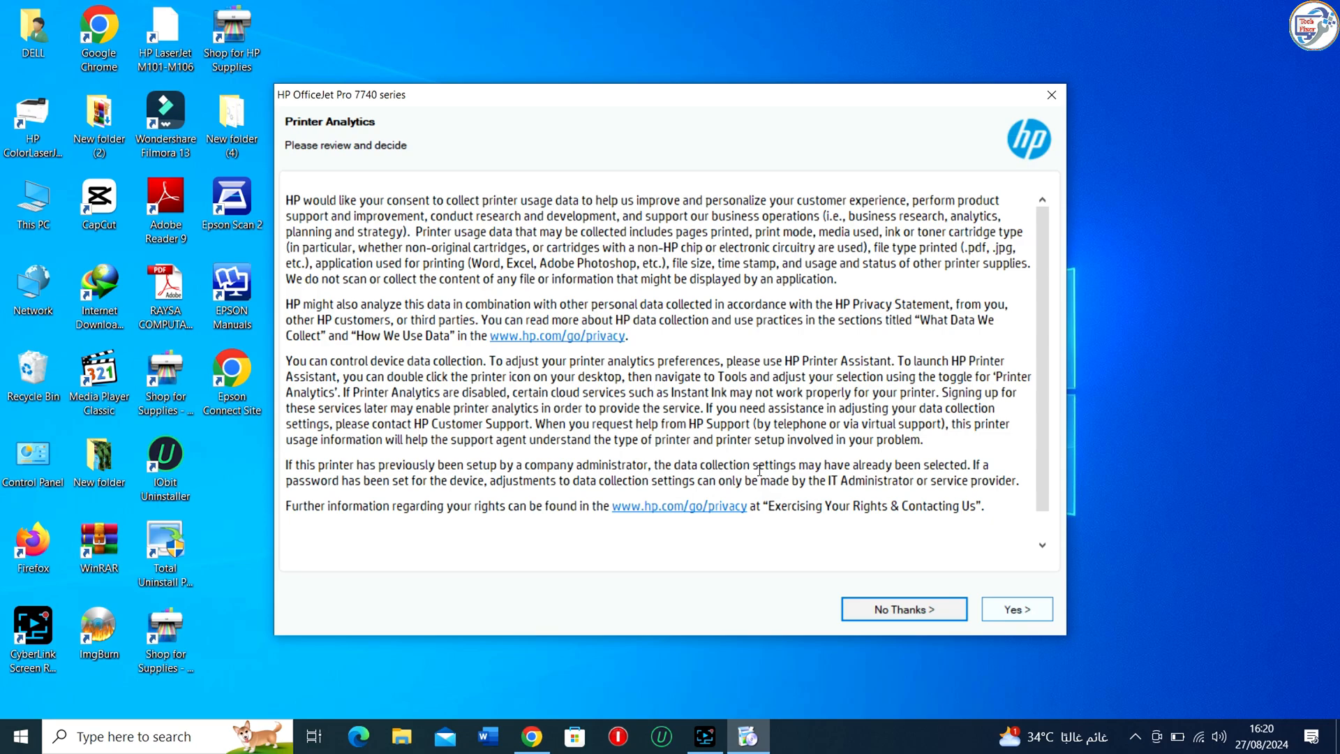
pyautogui.click(1016, 609)
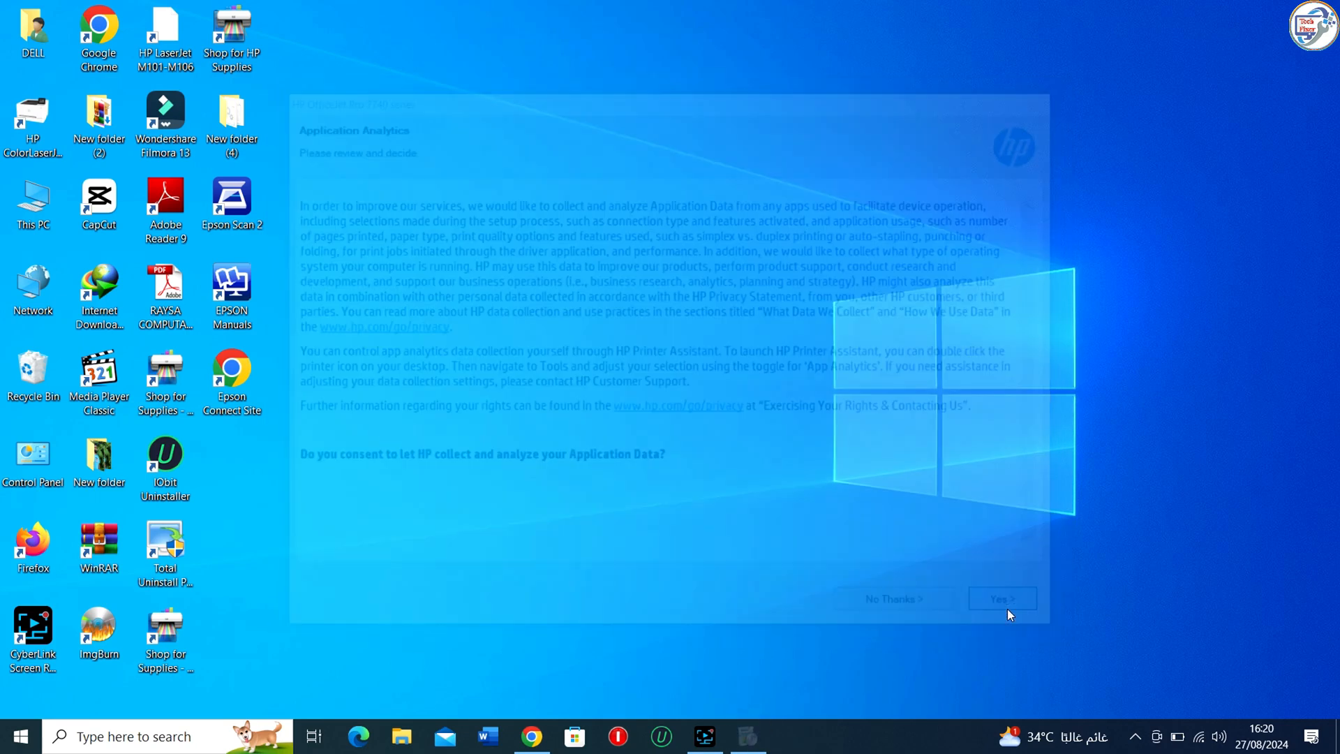
# Consent to application analytics and continue until the Connection Options page appears
pyautogui.click(1000, 598)
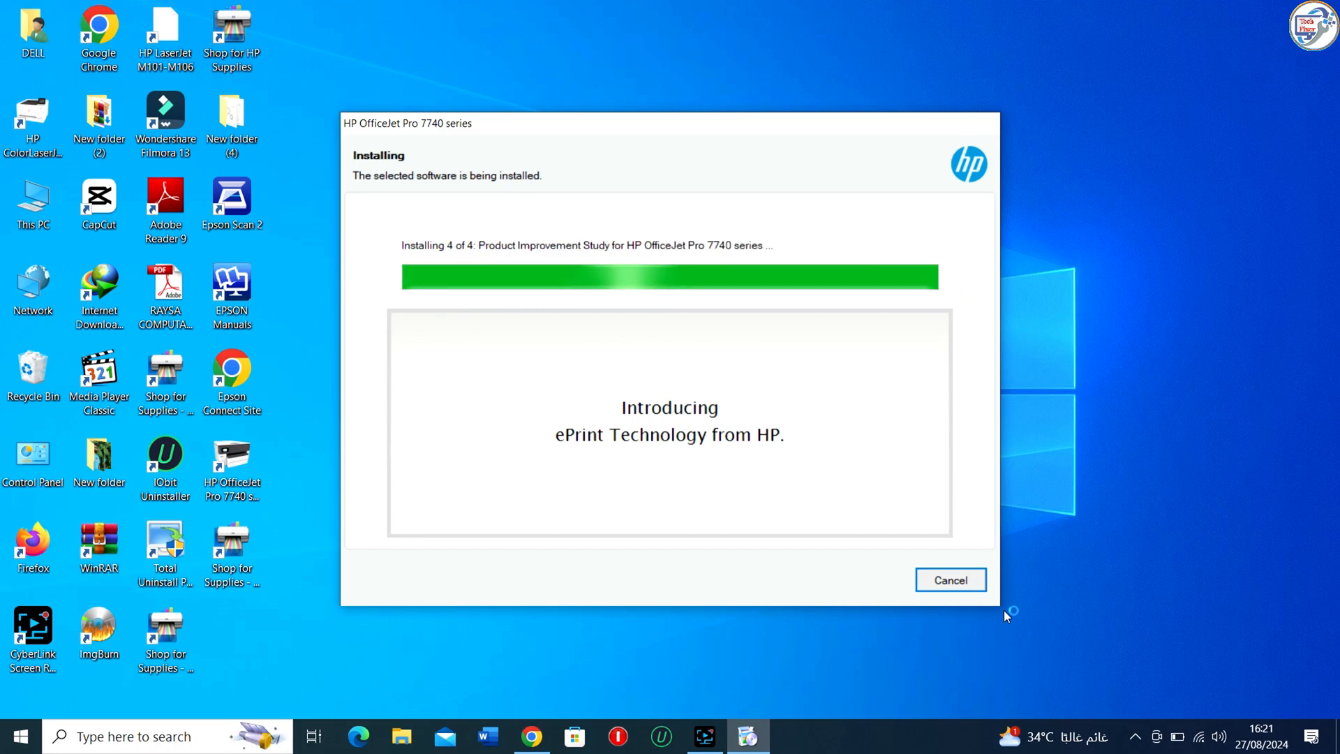
pyautogui.click(949, 579)
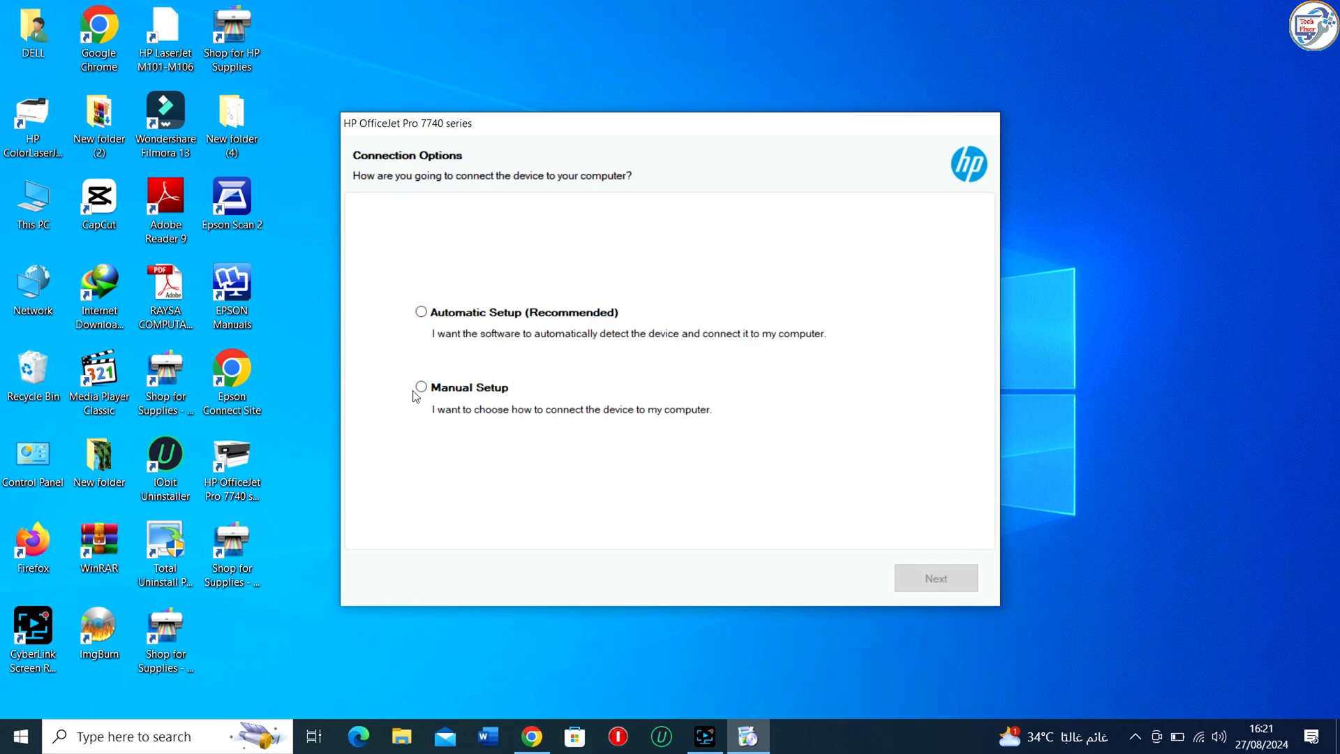
# Choose Manual Setup with a USB connection and continue
pyautogui.click(419, 387)
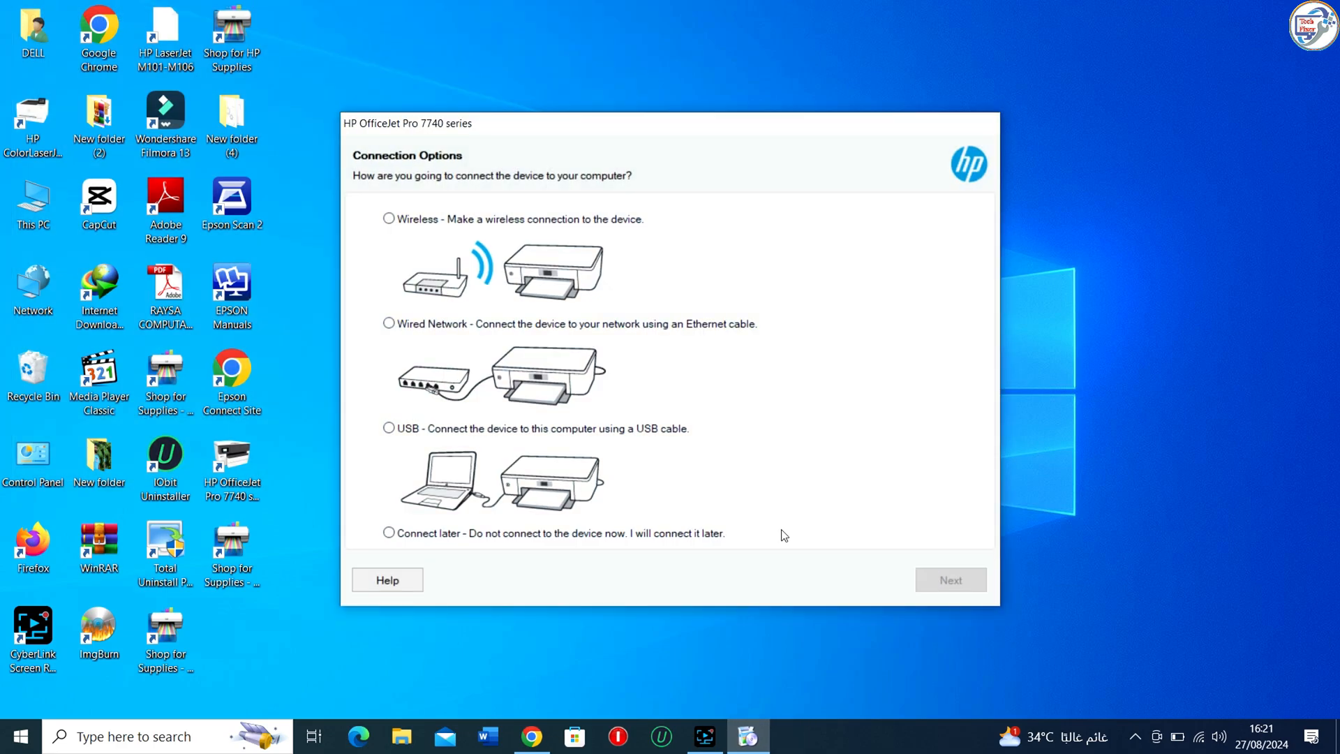
pyautogui.click(390, 427)
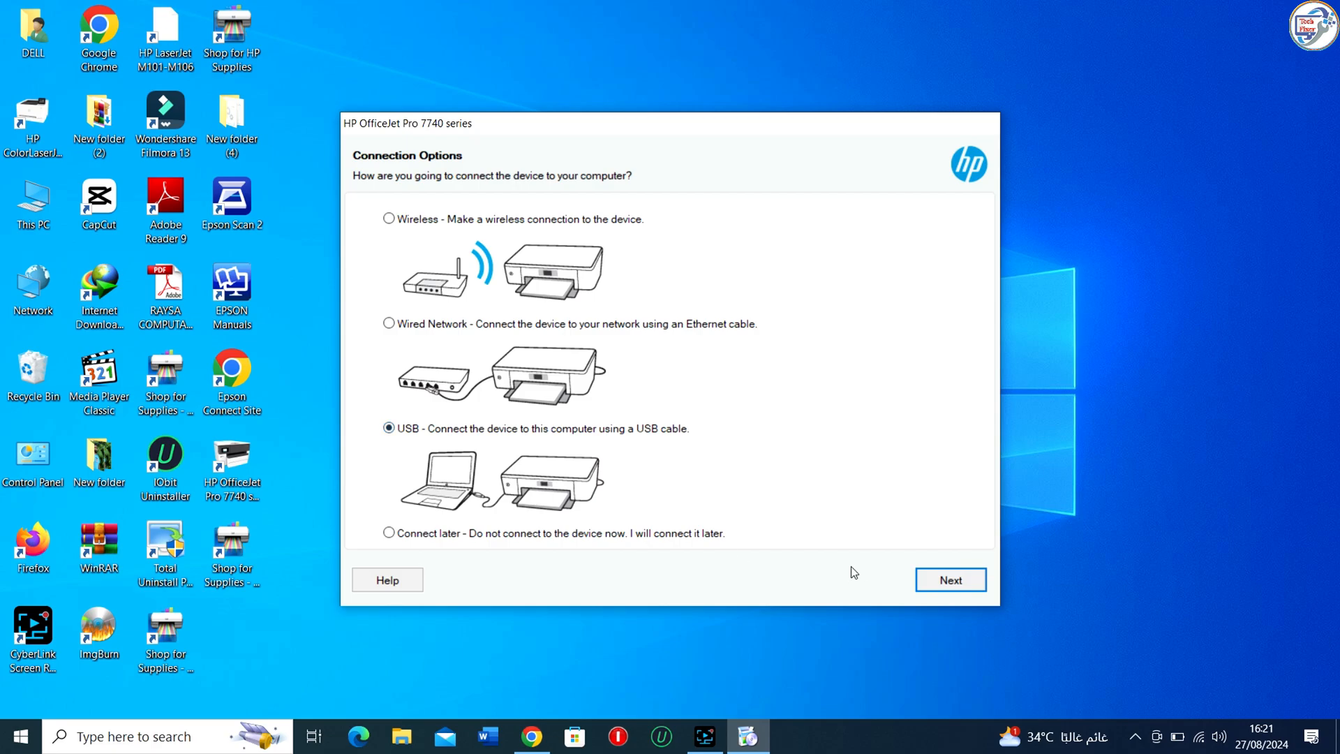
pyautogui.click(949, 580)
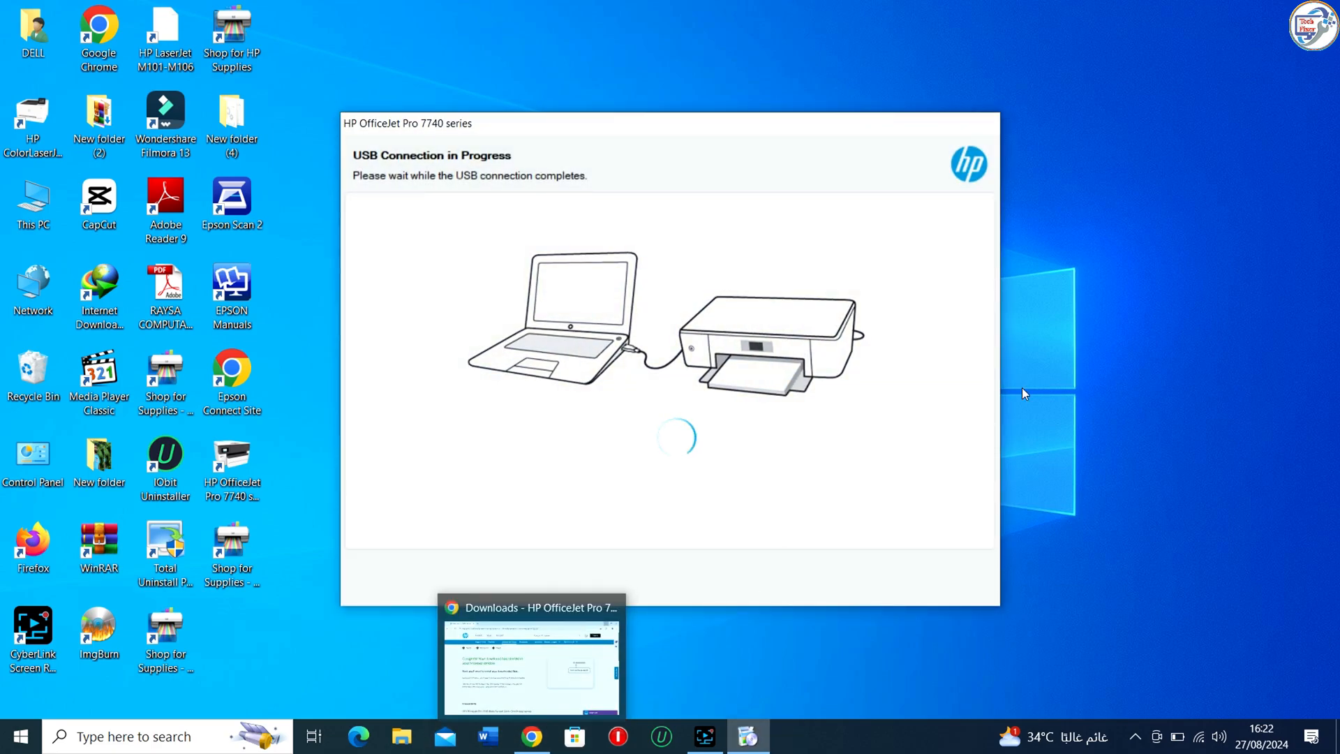
pyautogui.moveTo(1086, 359)
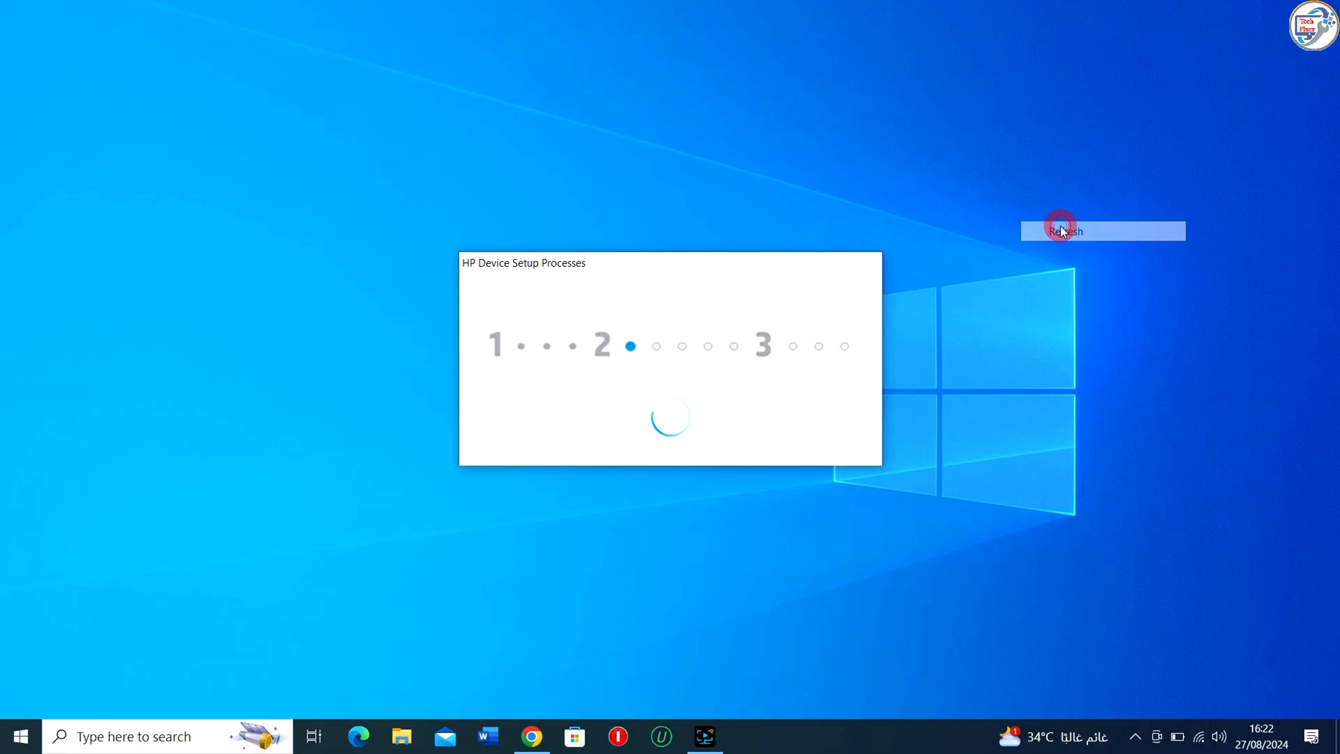
# Refresh the desktop while device setup runs, then skip the Fax Setup Wizard
pyautogui.click(1067, 230)
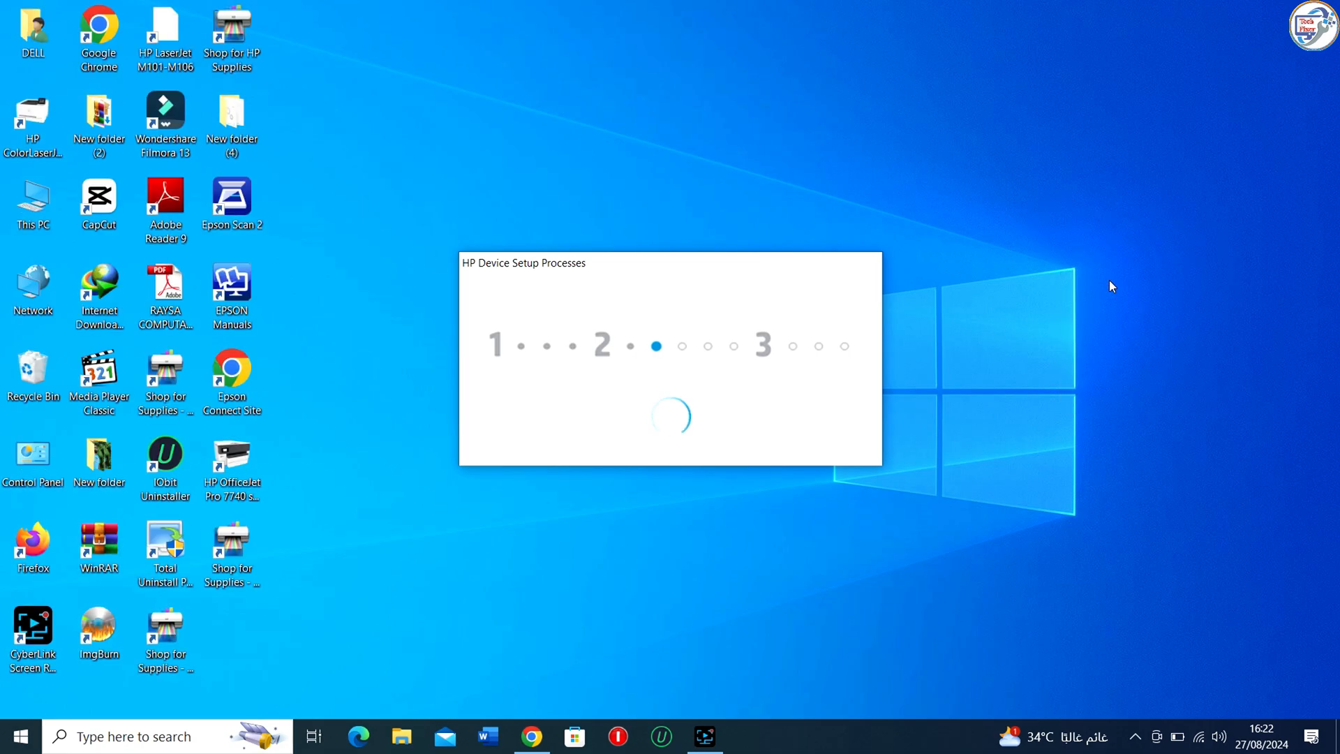
pyautogui.rightClick(1111, 286)
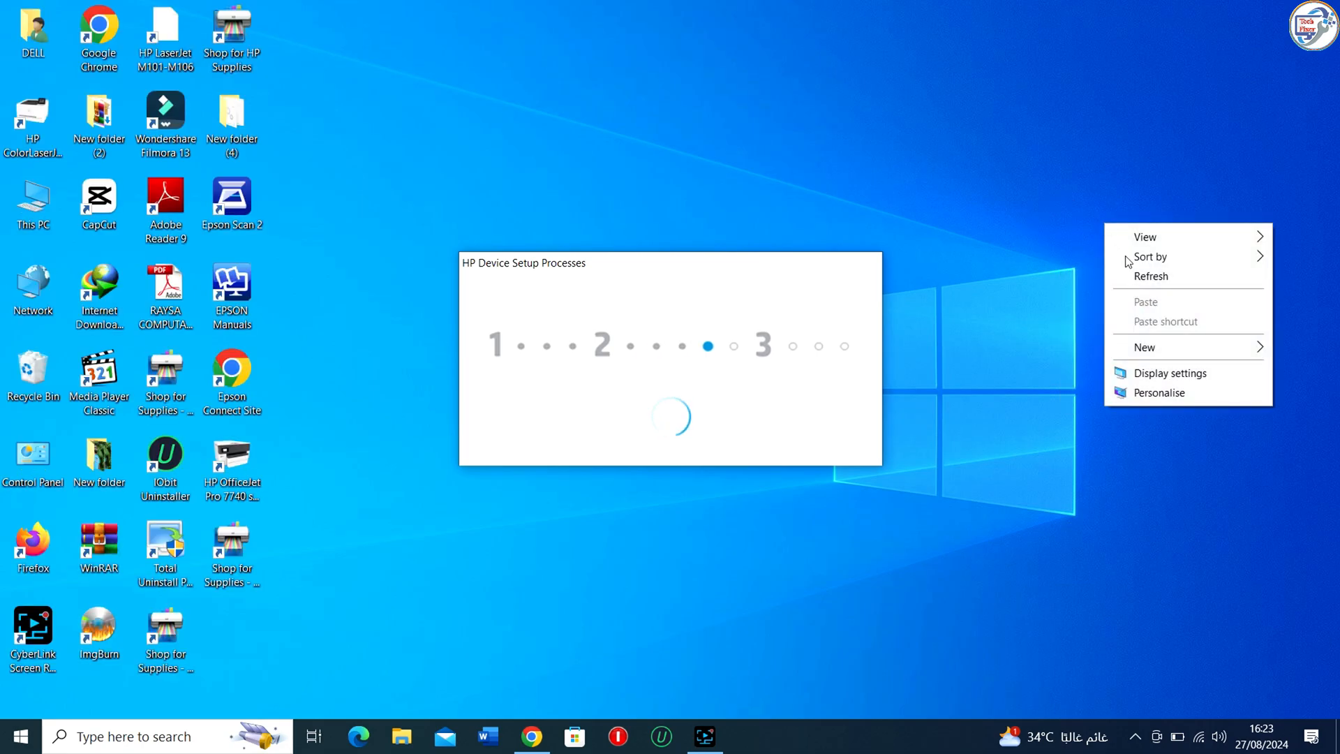
pyautogui.click(1141, 279)
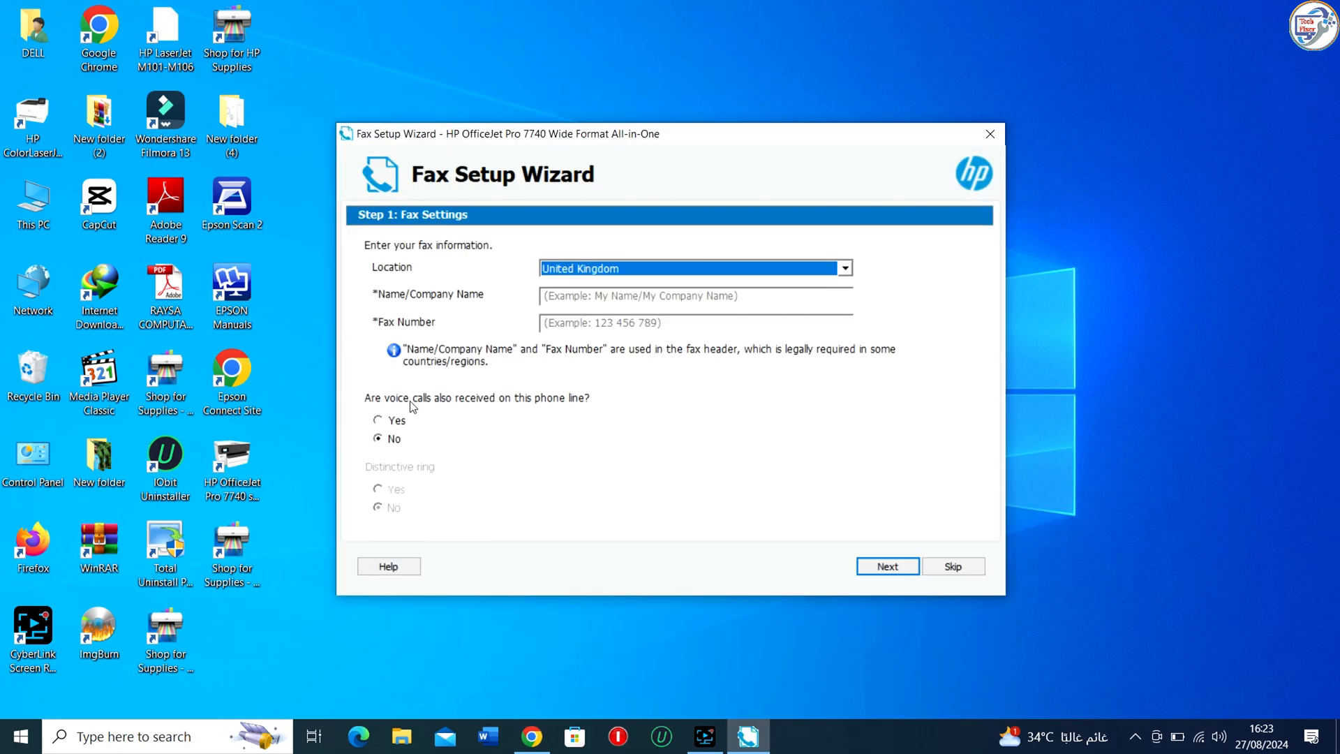
pyautogui.moveTo(818, 541)
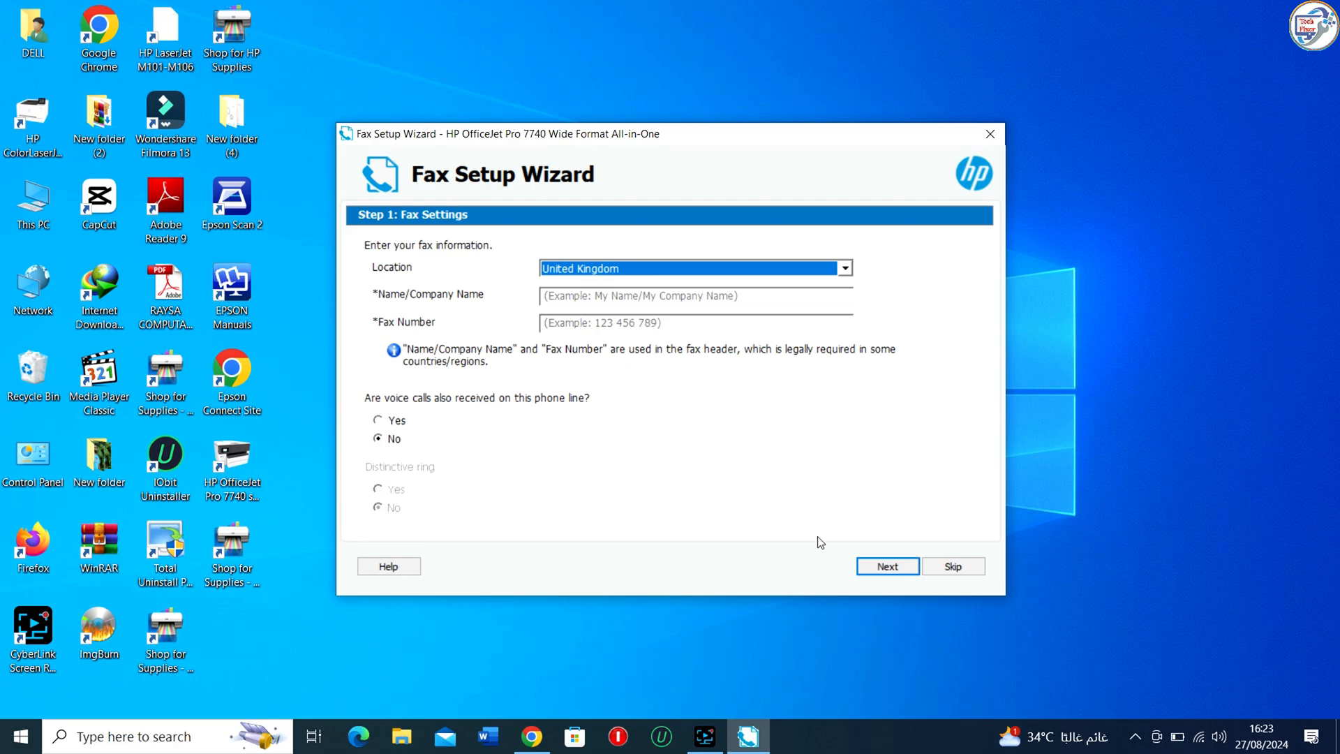
pyautogui.click(952, 566)
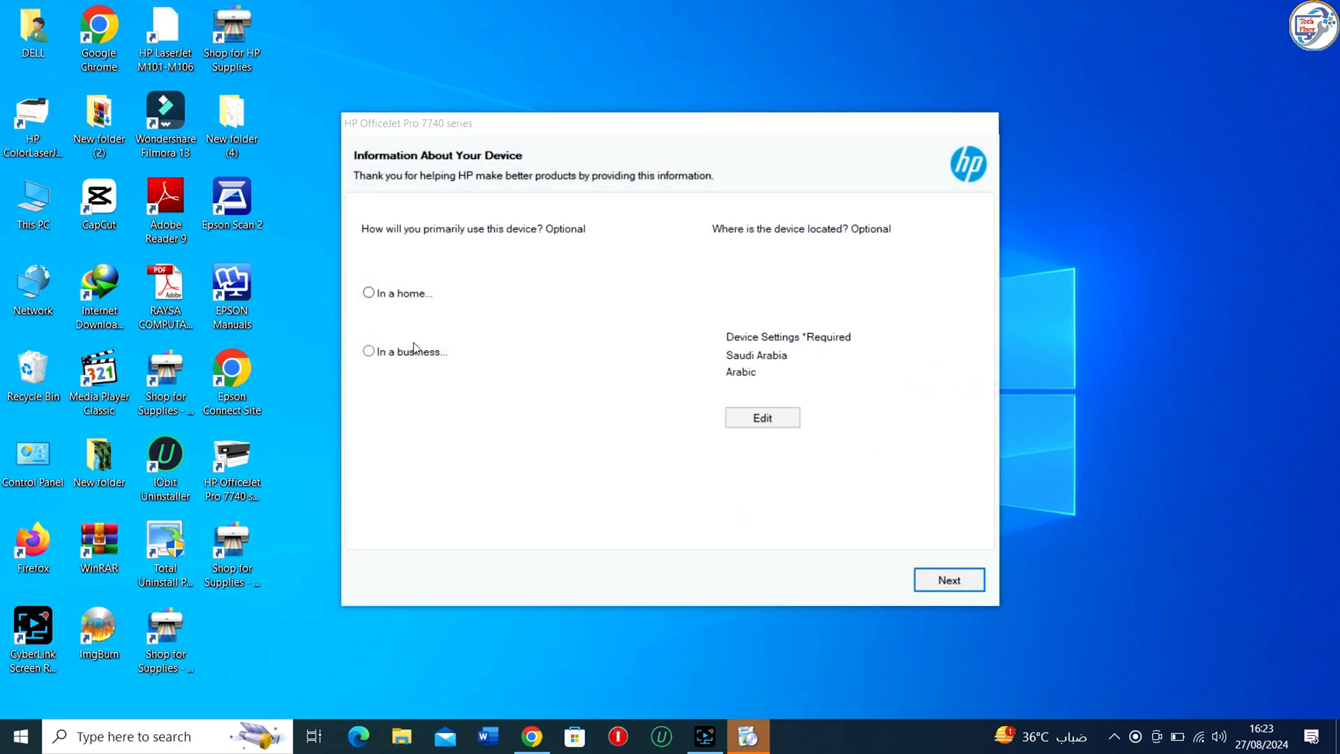
# Mark the printer as used in a home, then close the device service setup
pyautogui.click(368, 292)
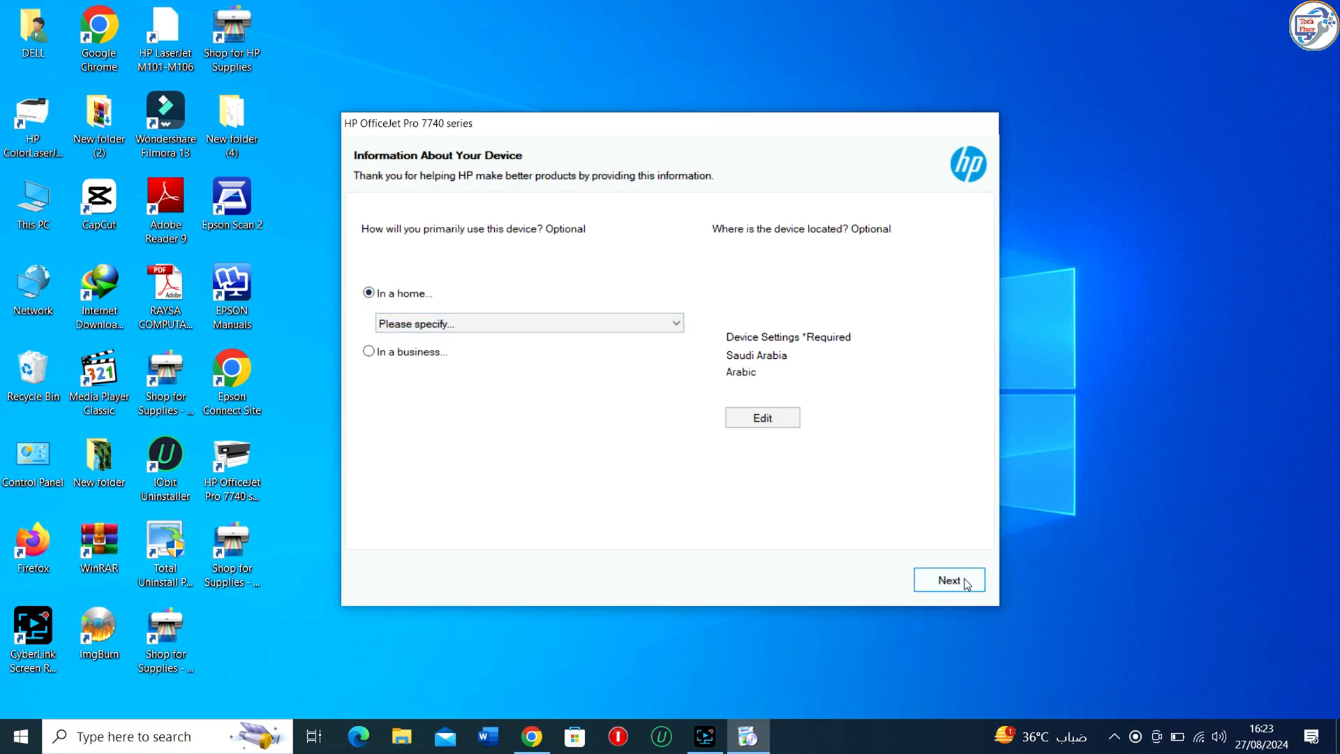
pyautogui.click(948, 580)
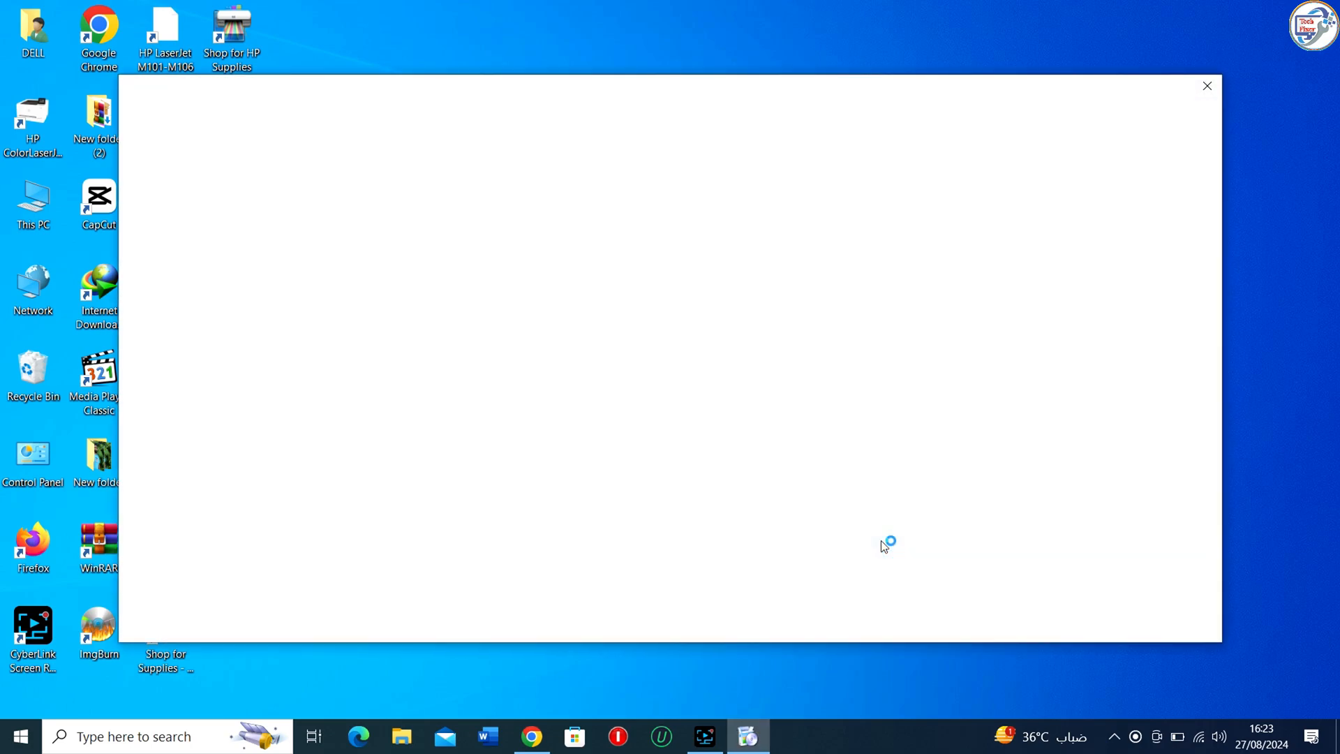
pyautogui.moveTo(1207, 88)
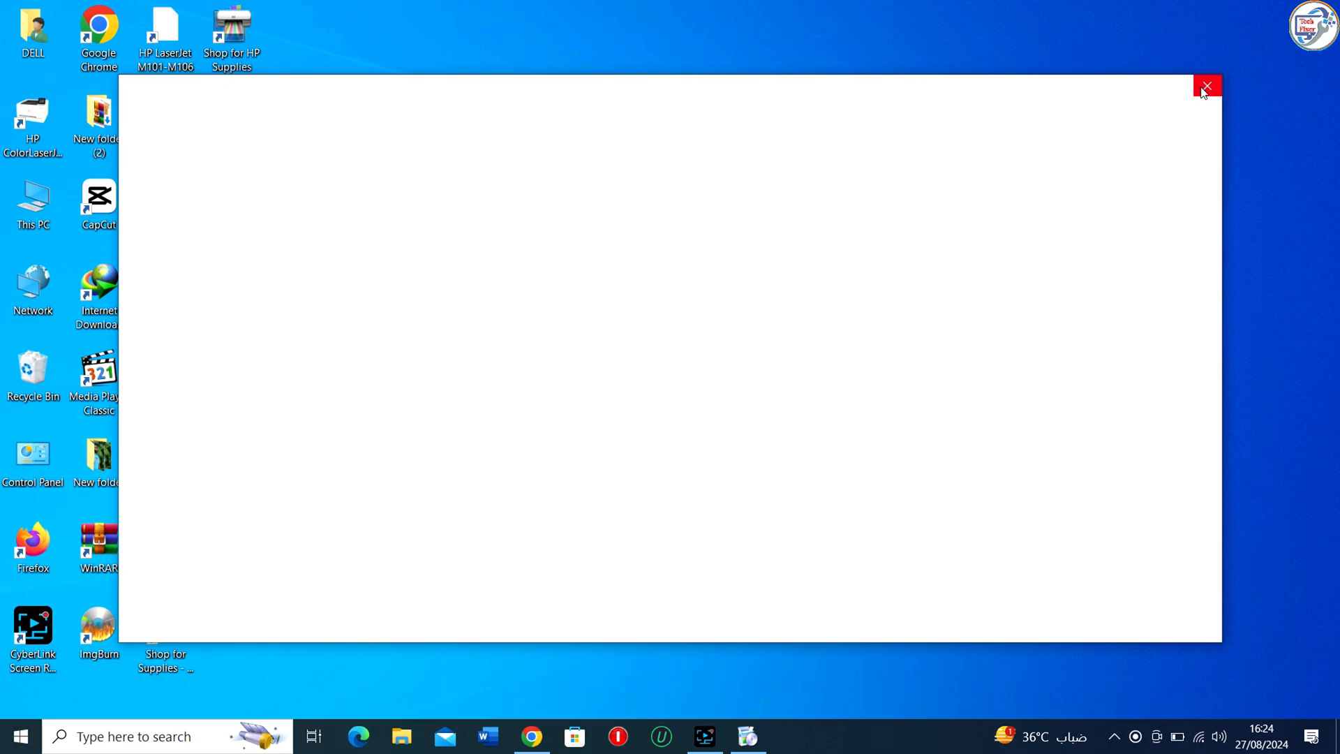
pyautogui.click(1206, 88)
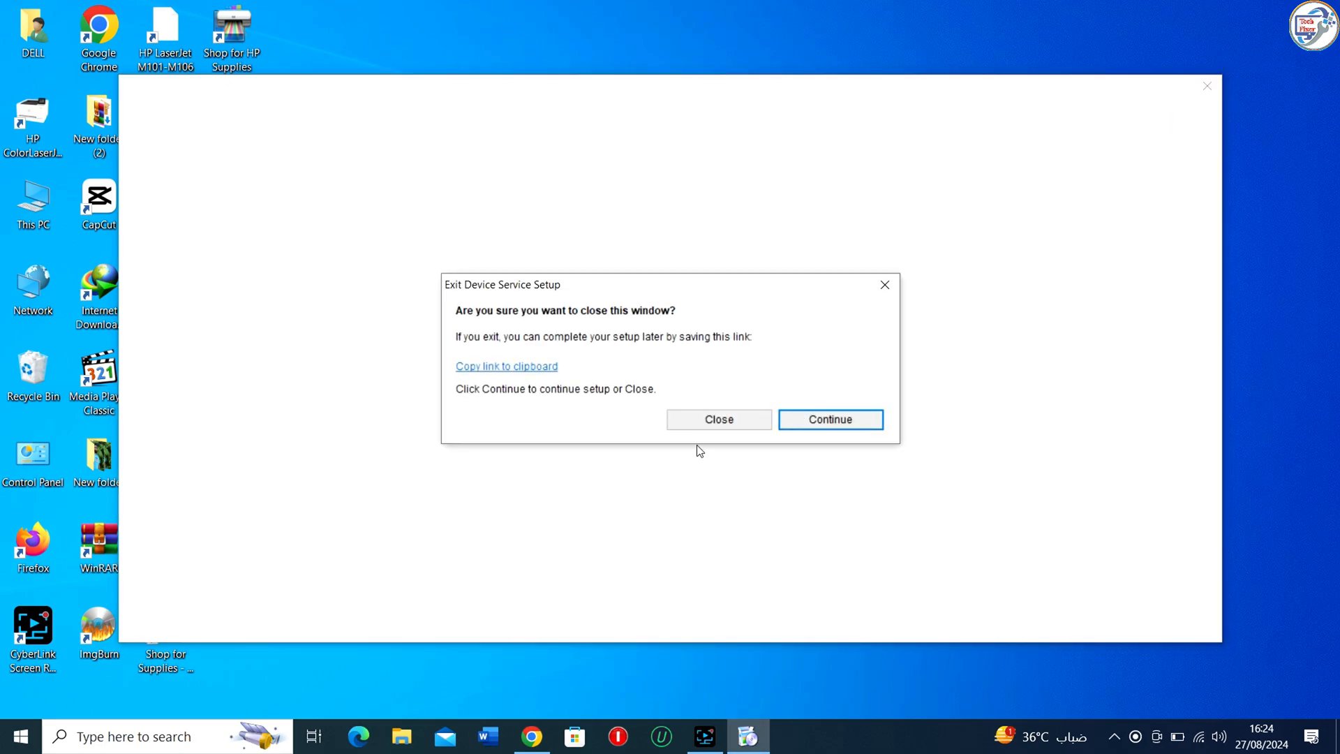
pyautogui.moveTo(719, 419)
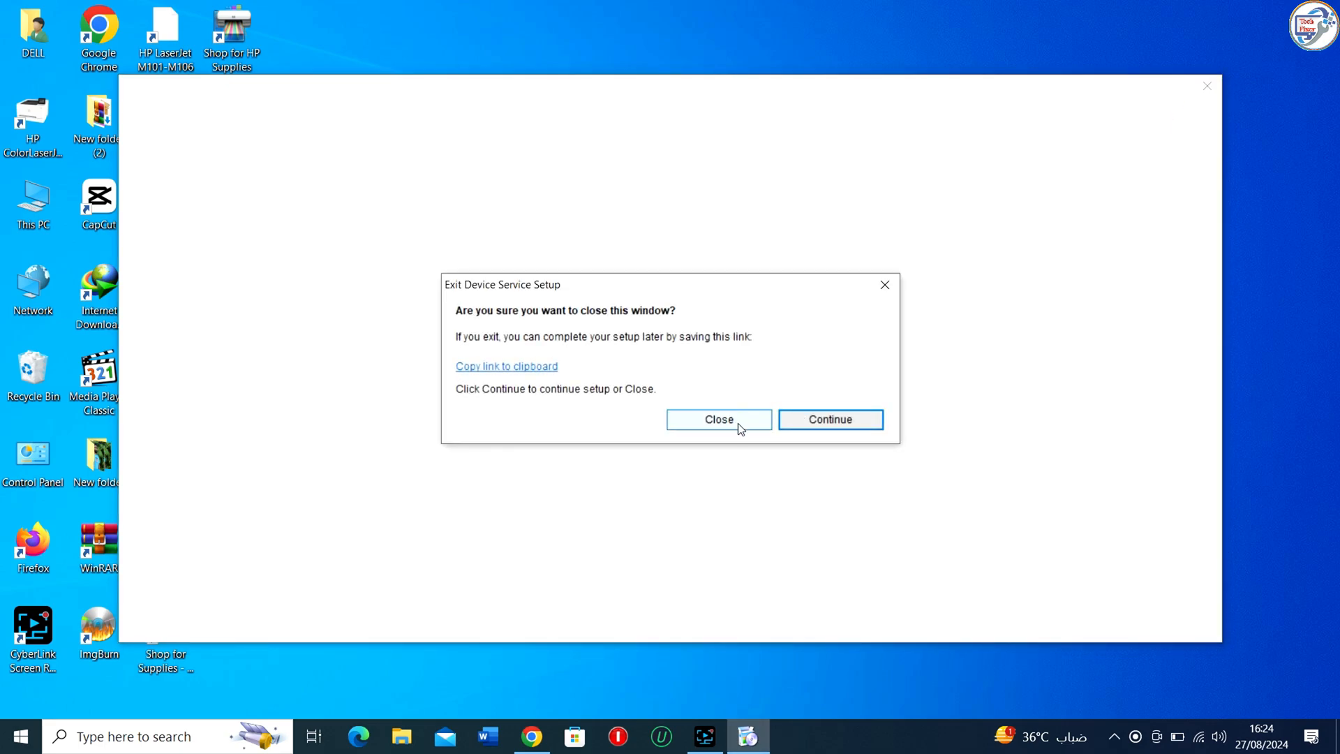
pyautogui.click(718, 419)
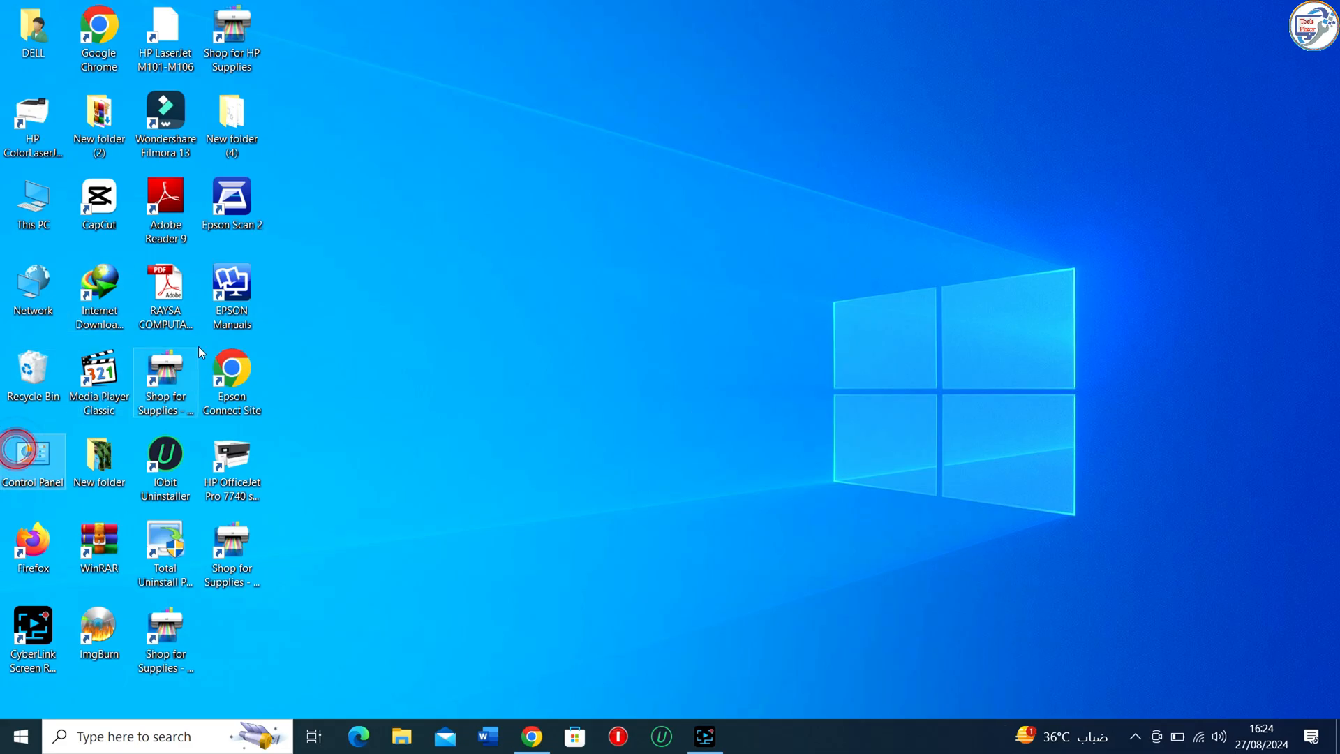
# Open Devices and Printers and confirm HP OfficeJet Pro 7740 series is set as default
pyautogui.doubleClick(31, 461)
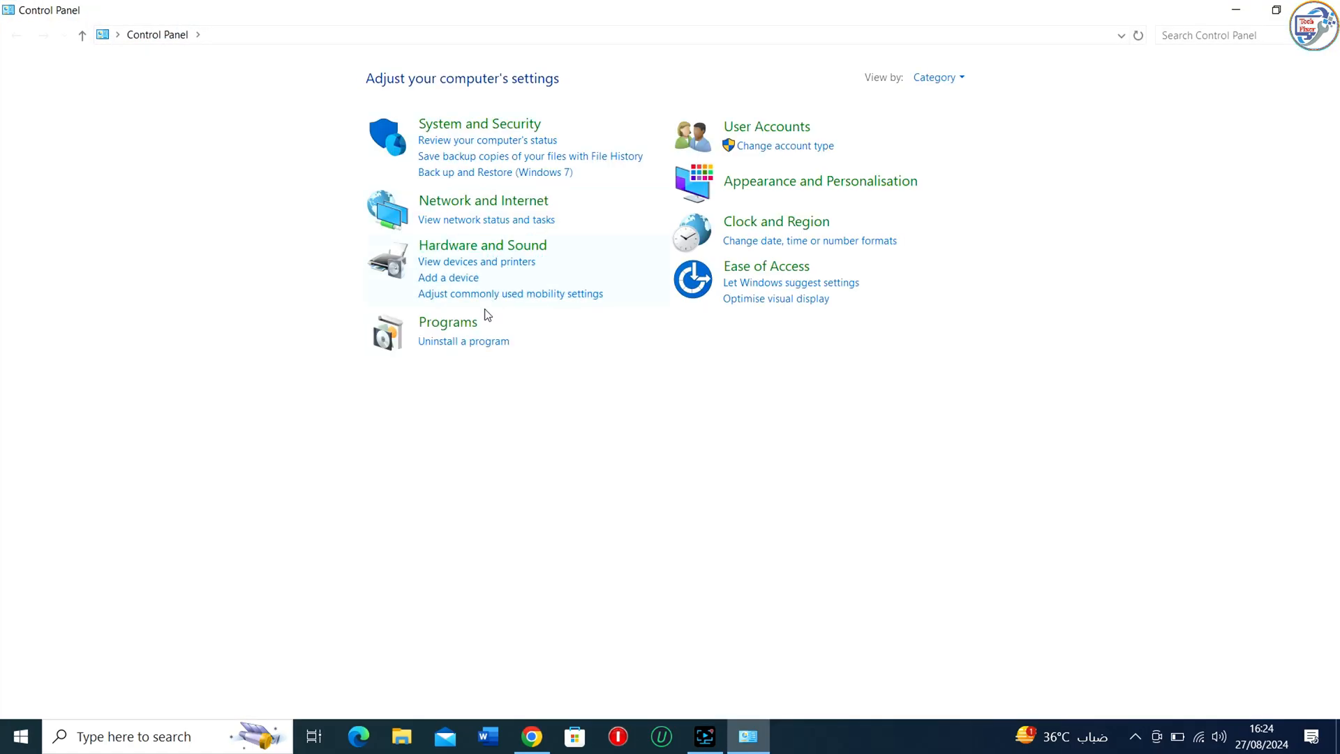
pyautogui.moveTo(476, 262)
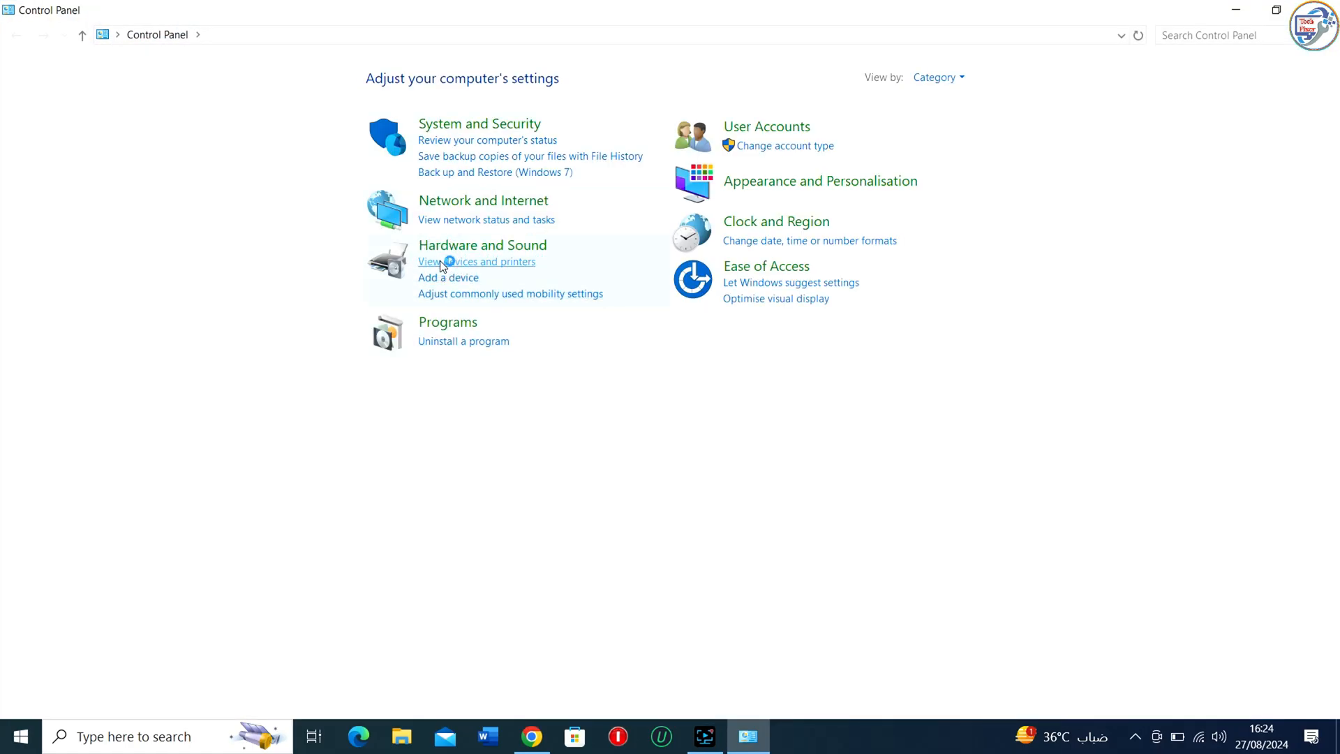
pyautogui.click(476, 261)
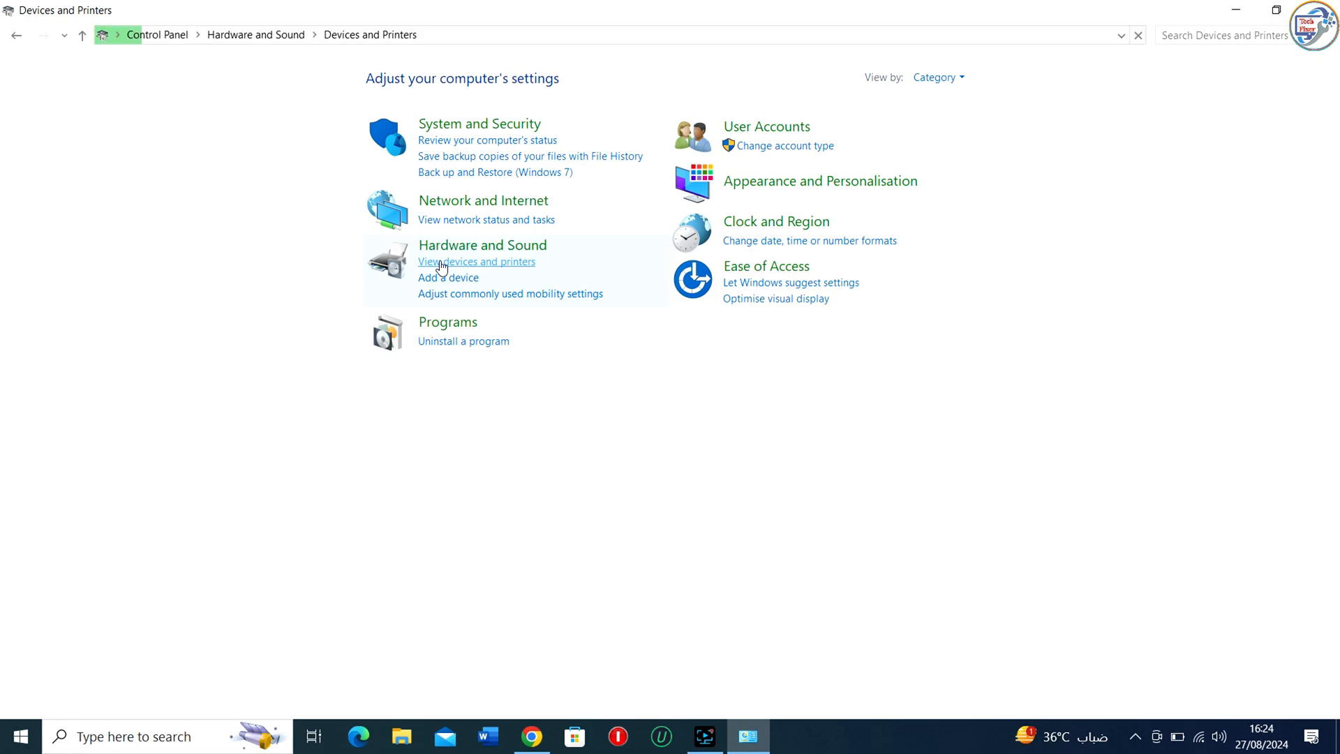
pyautogui.click(476, 262)
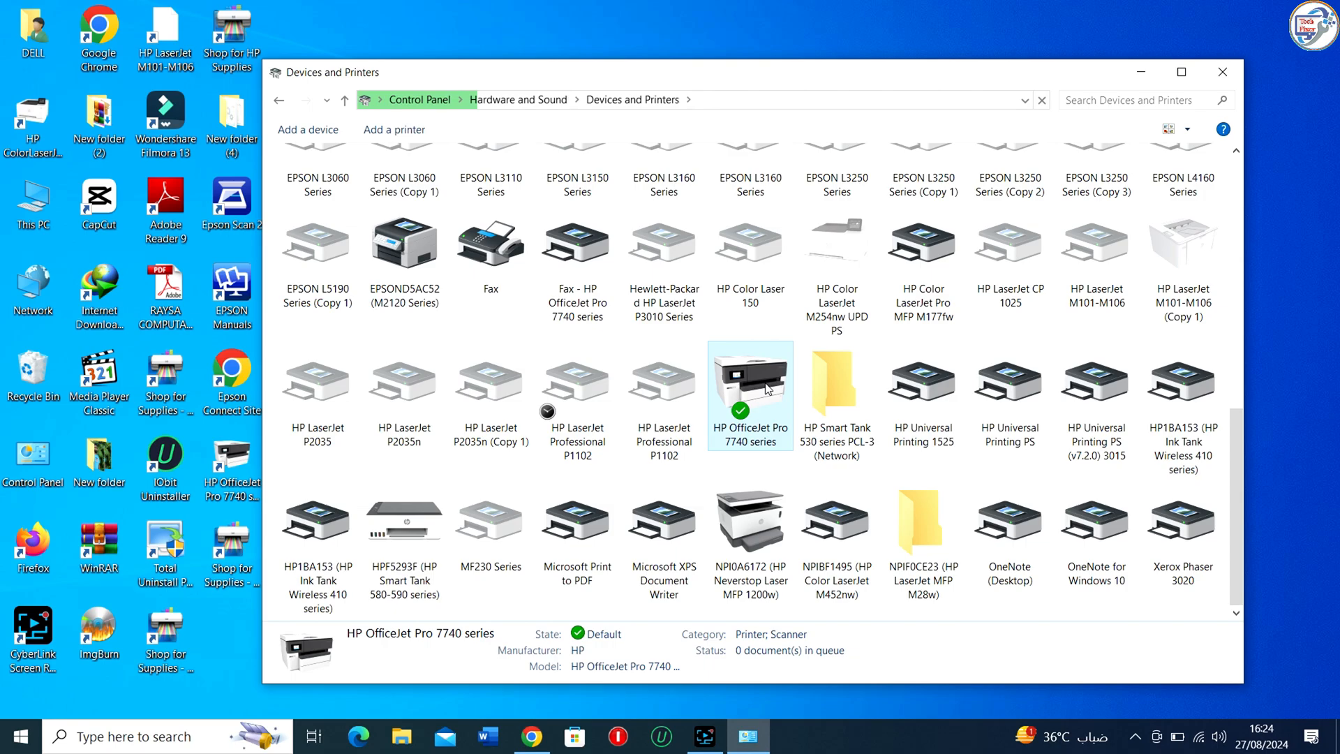
pyautogui.rightClick(749, 383)
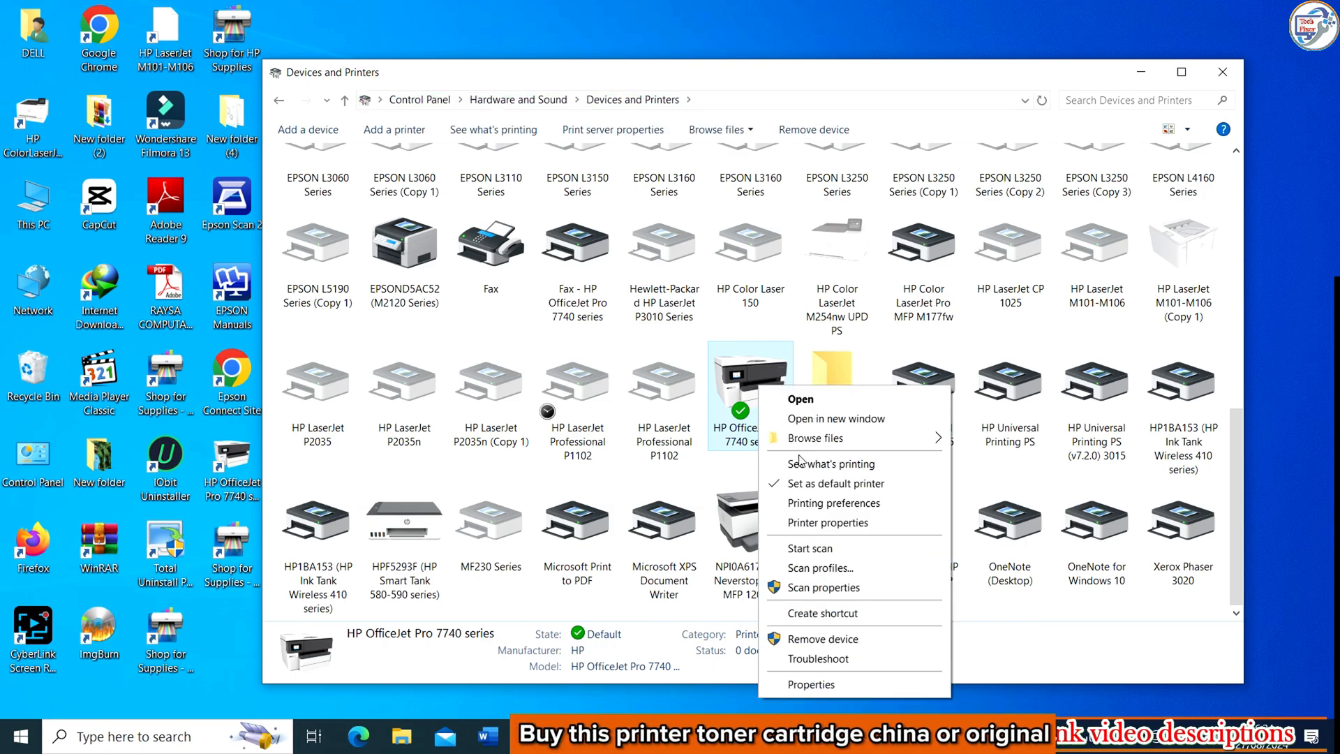